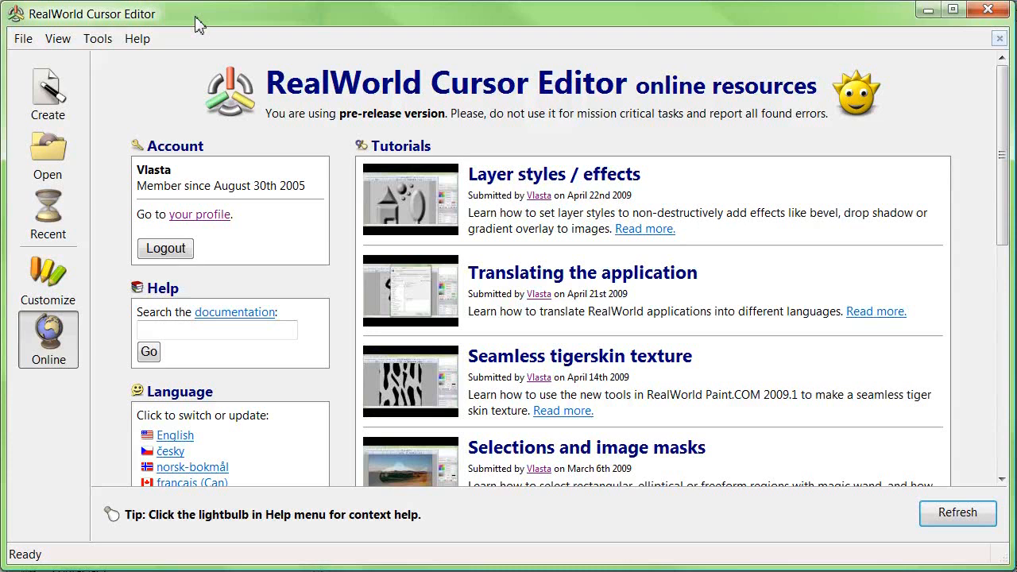
mouse_move(155, 66)
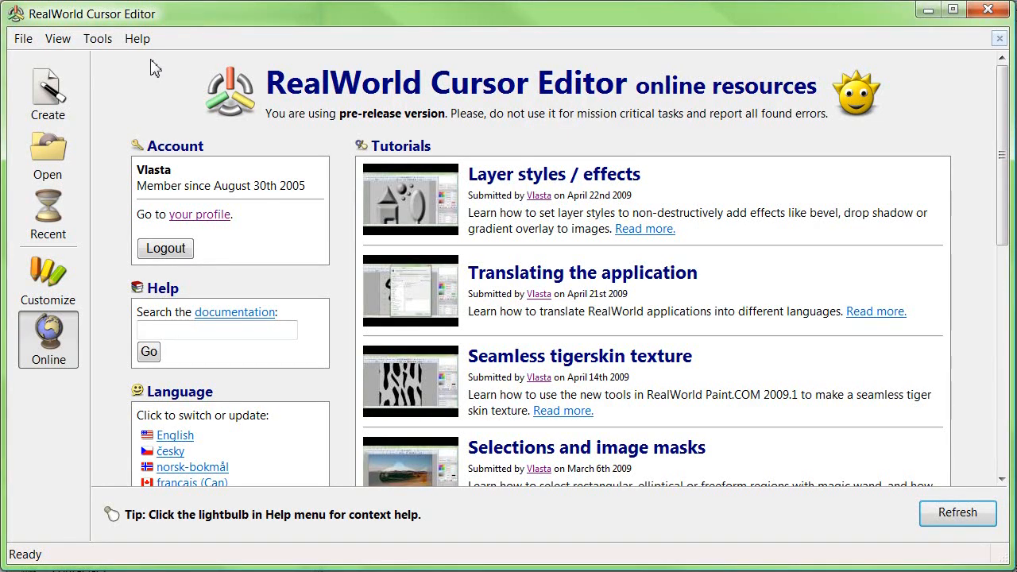
mouse_move(48, 94)
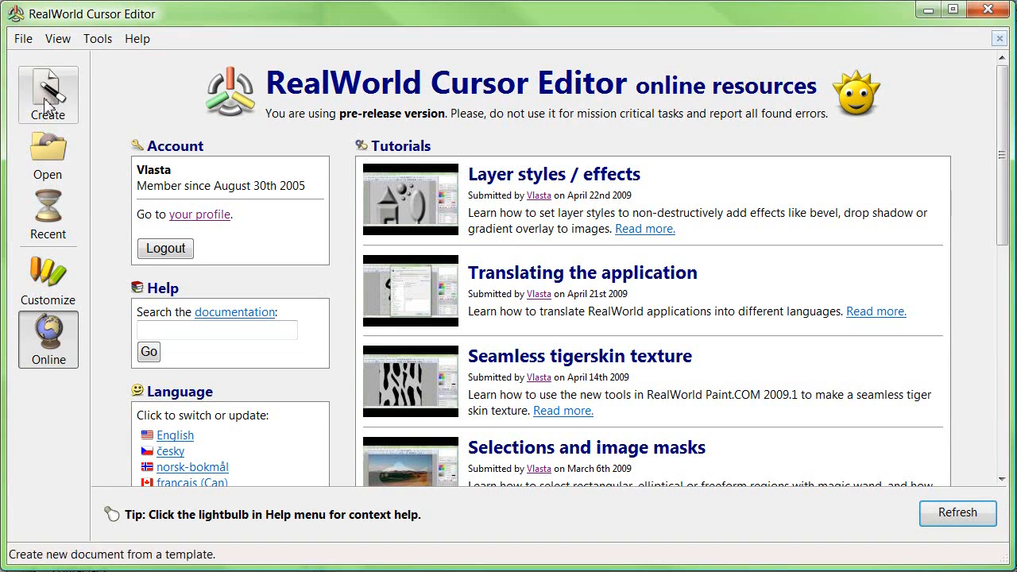
- Show the new-document wizards from the Create sidebar
click(47, 94)
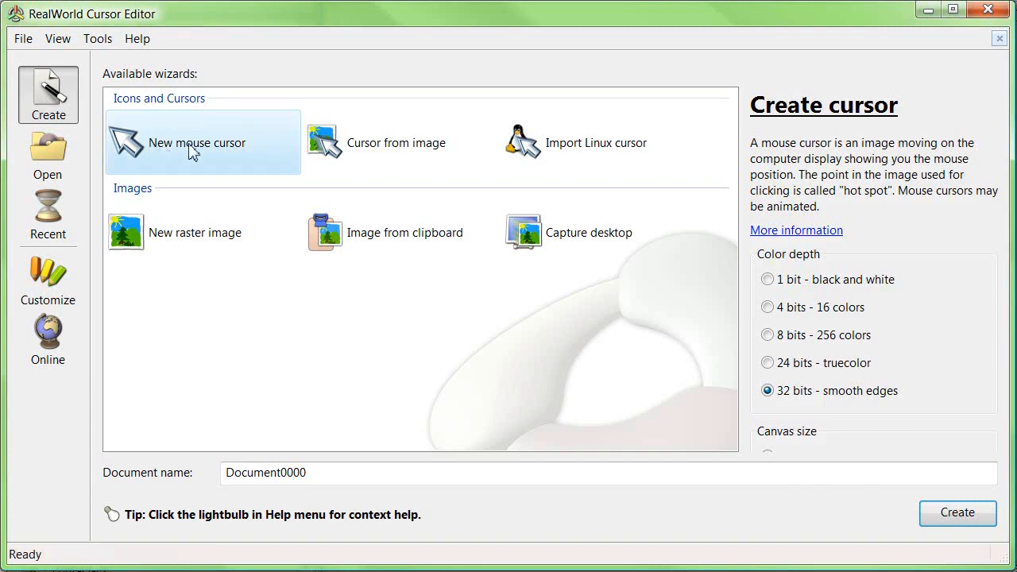
mouse_move(356, 310)
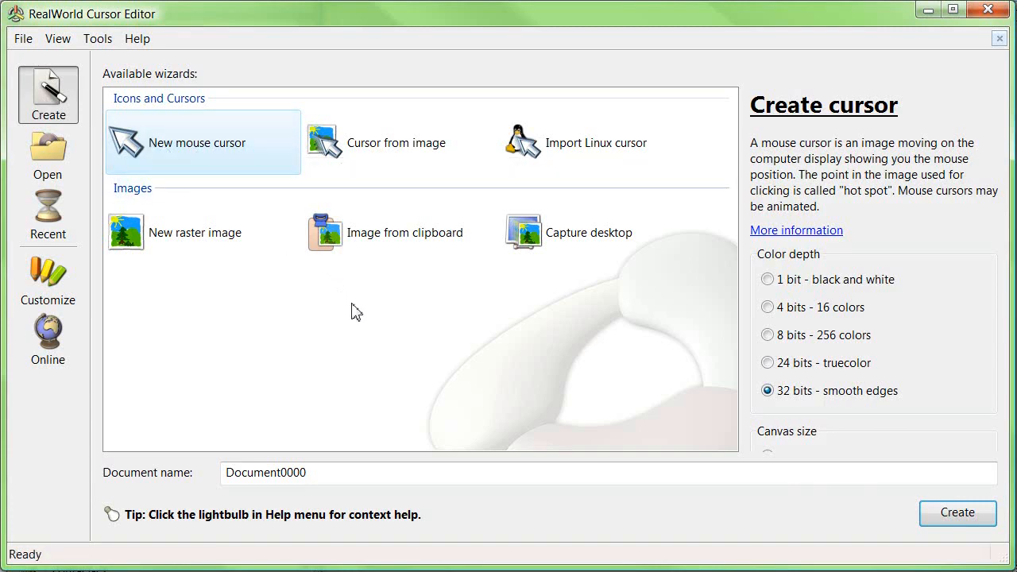
- Start a blank static cursor and set the primary colour to dark blue FF273AB3
click(958, 513)
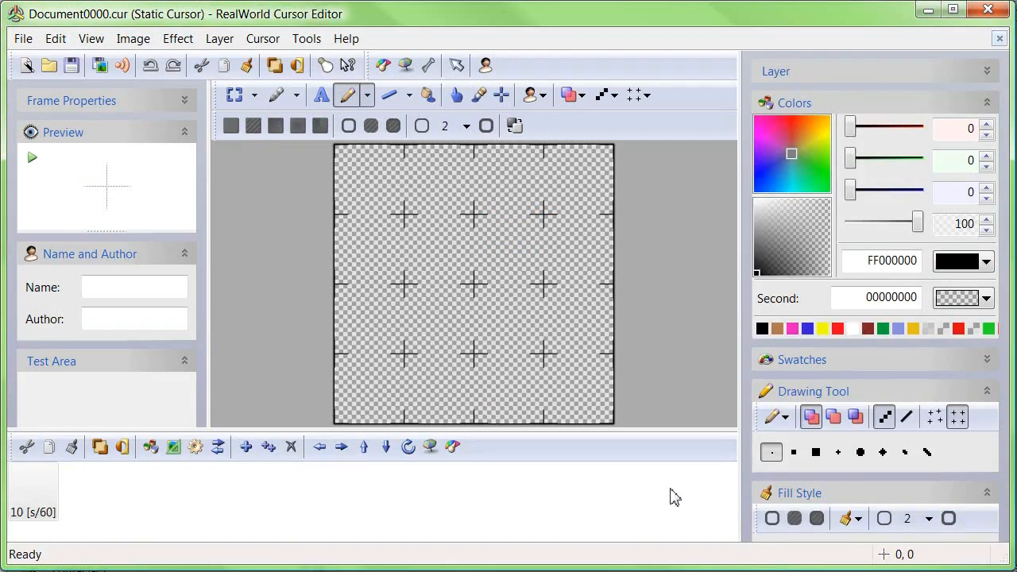
mouse_move(685, 359)
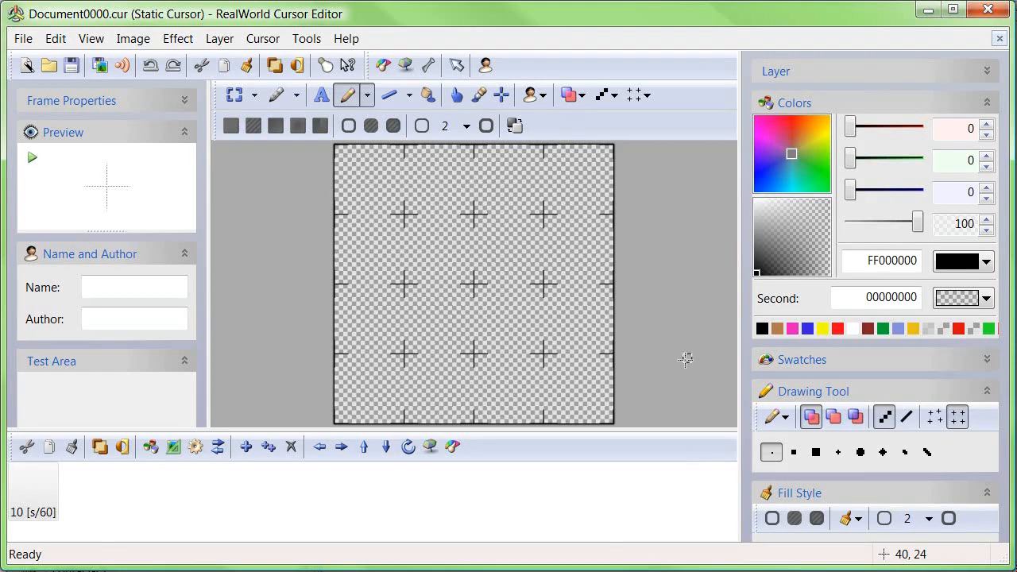
click(772, 177)
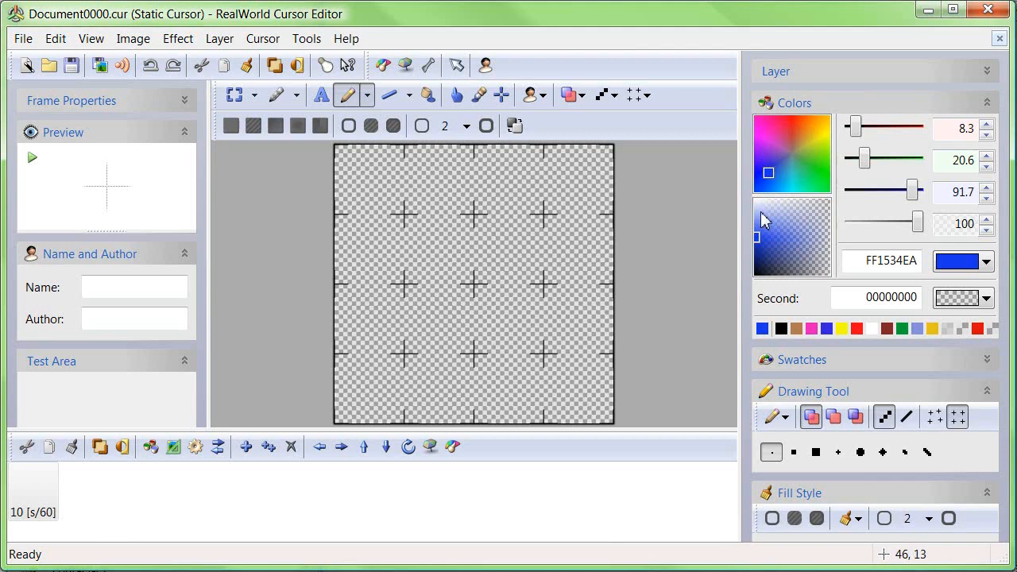
click(773, 174)
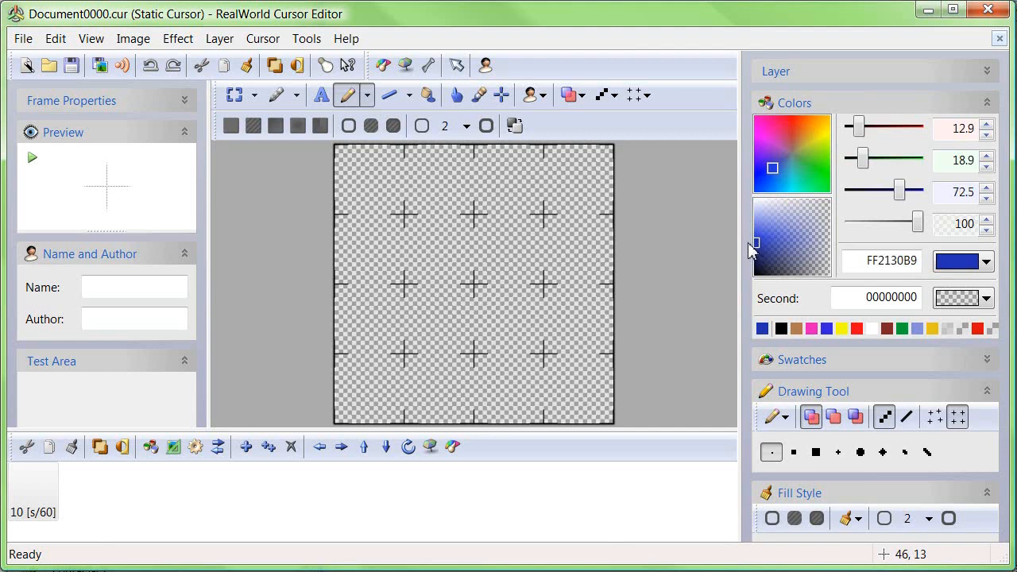
mouse_move(772, 169)
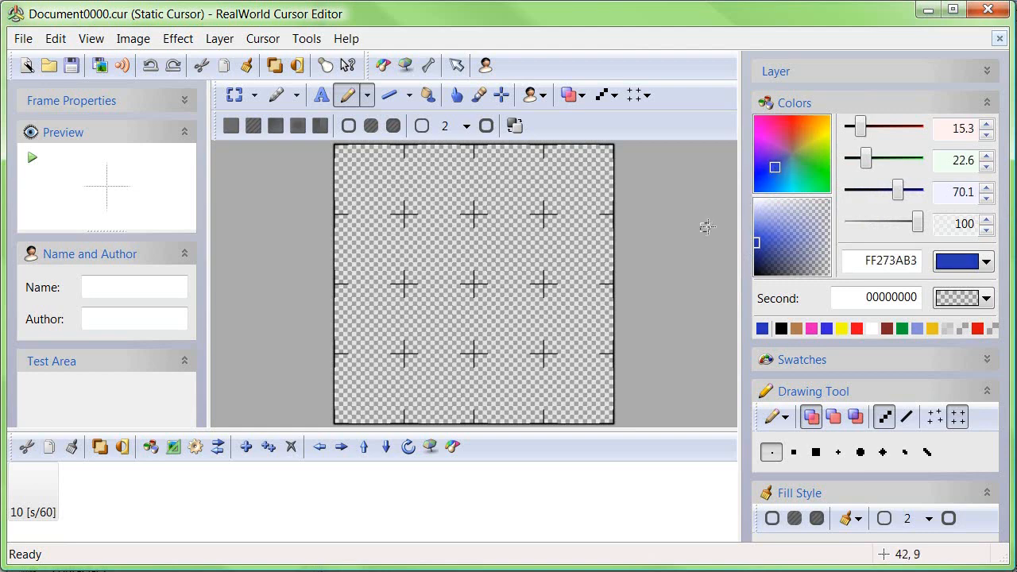
mouse_move(680, 273)
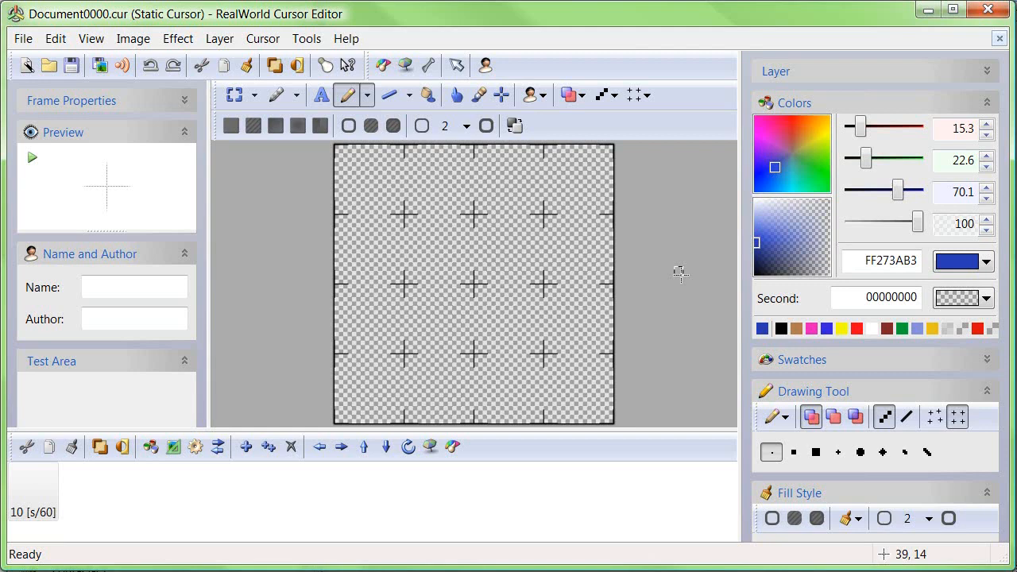
mouse_move(456, 65)
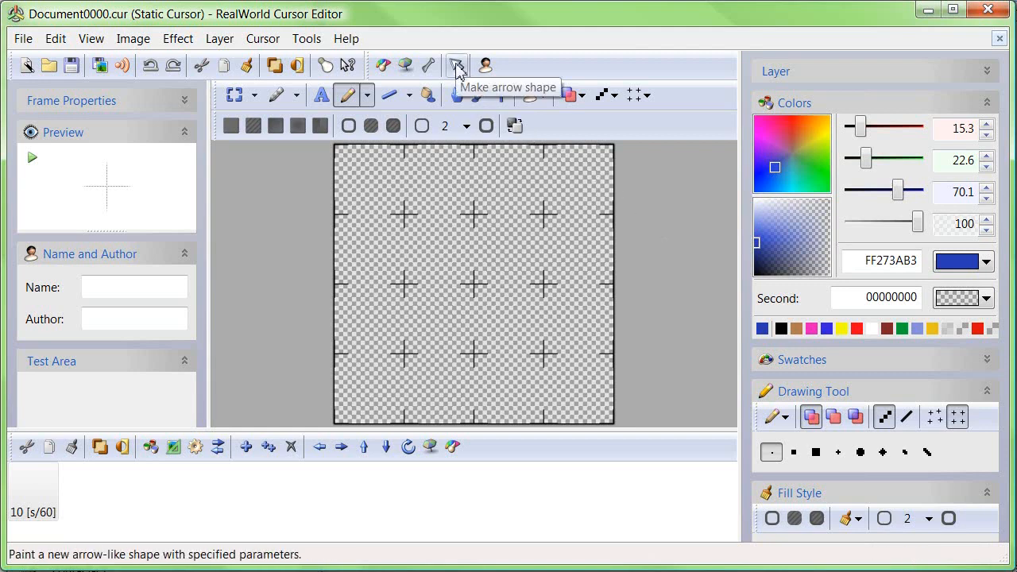
- Configure an up-left arrow: light blue fill, tail size 0, head size 20, Remember configuration off
click(452, 64)
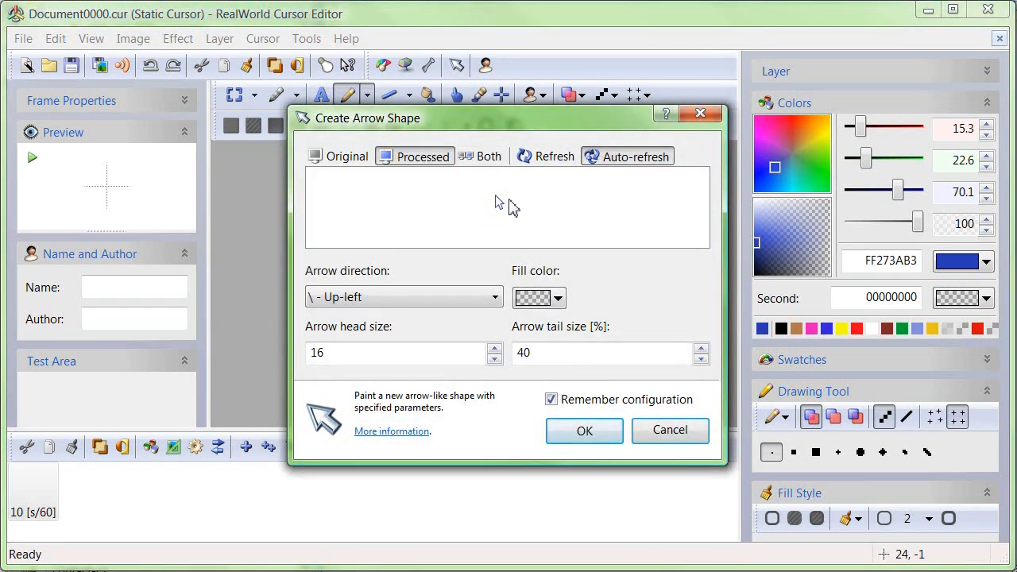
click(560, 298)
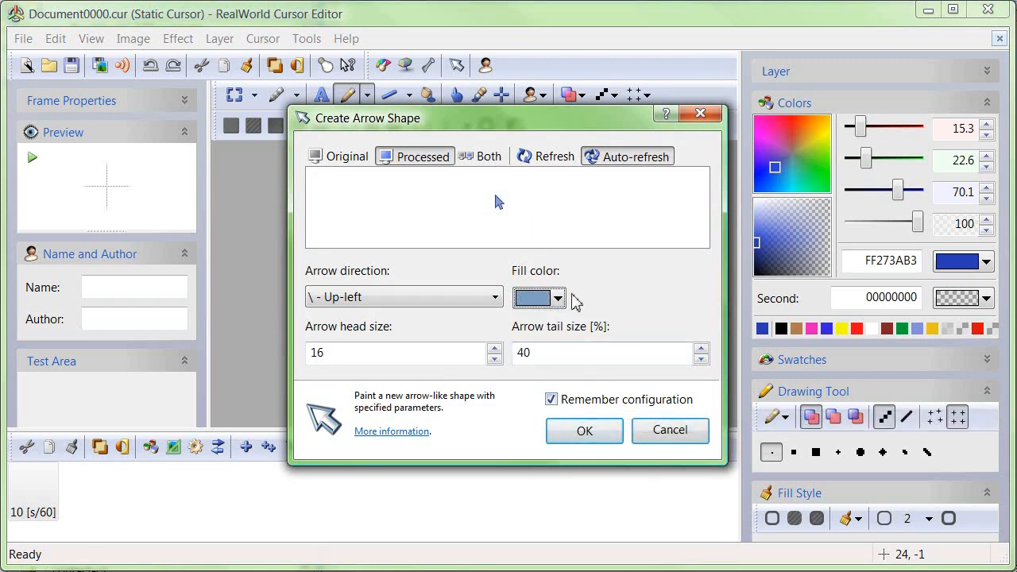
click(560, 298)
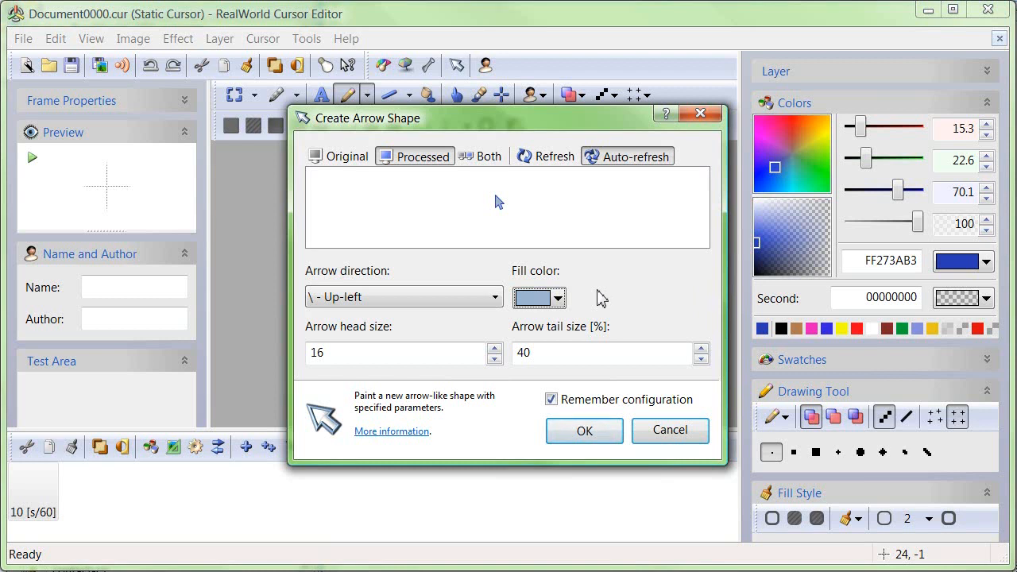
mouse_move(561, 309)
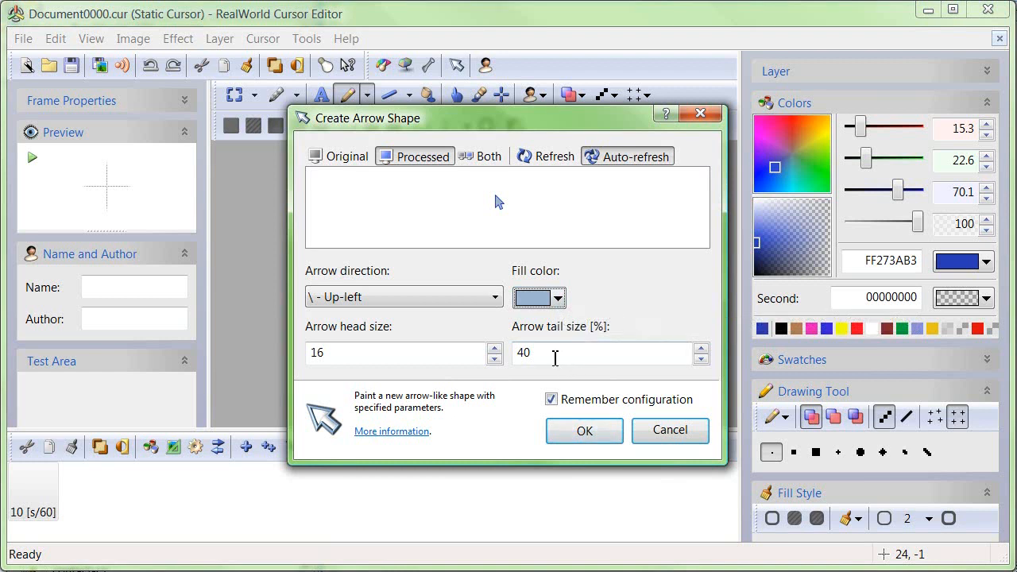
click(494, 359)
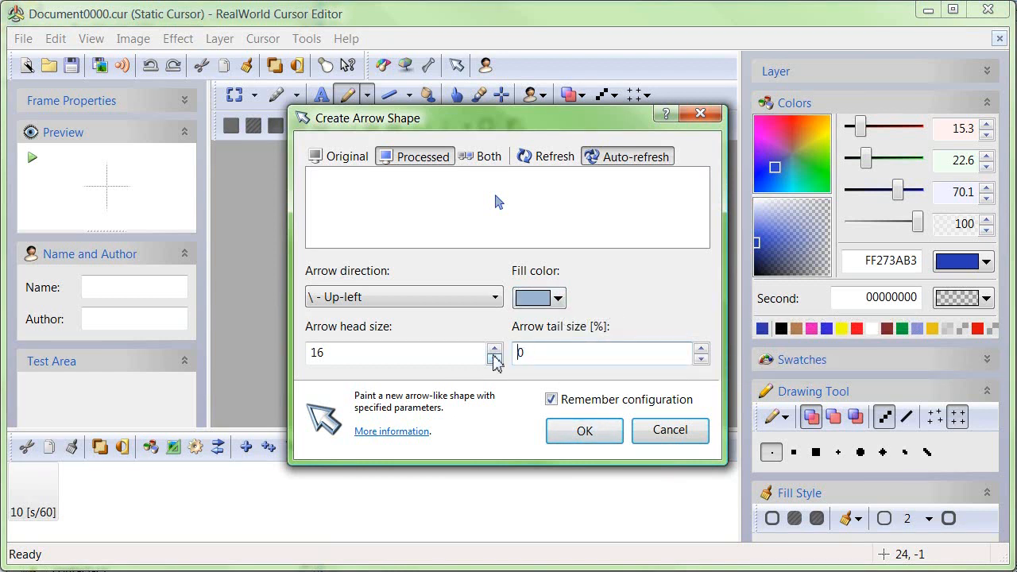
triple_click(373, 353)
text(20)
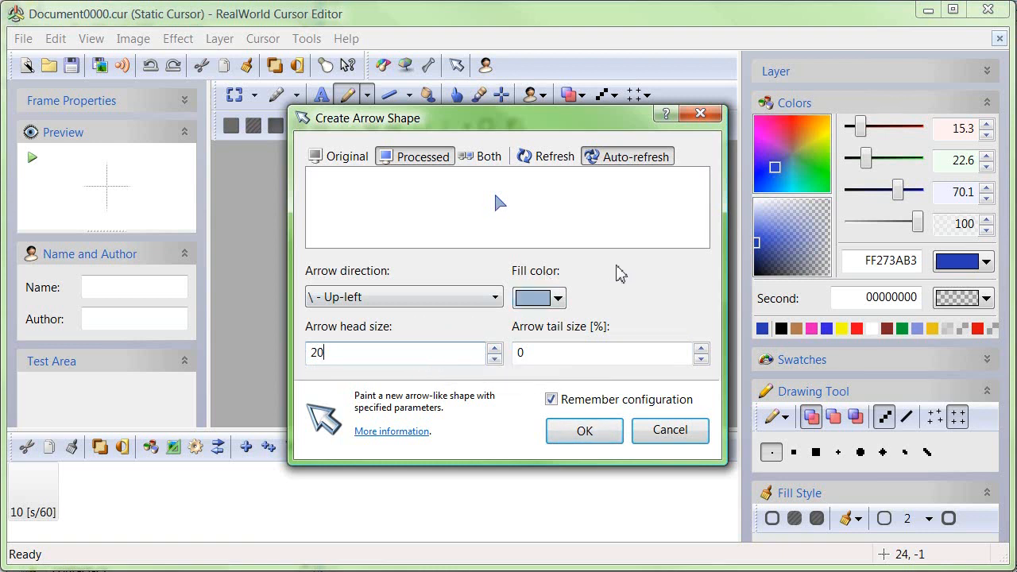
click(558, 299)
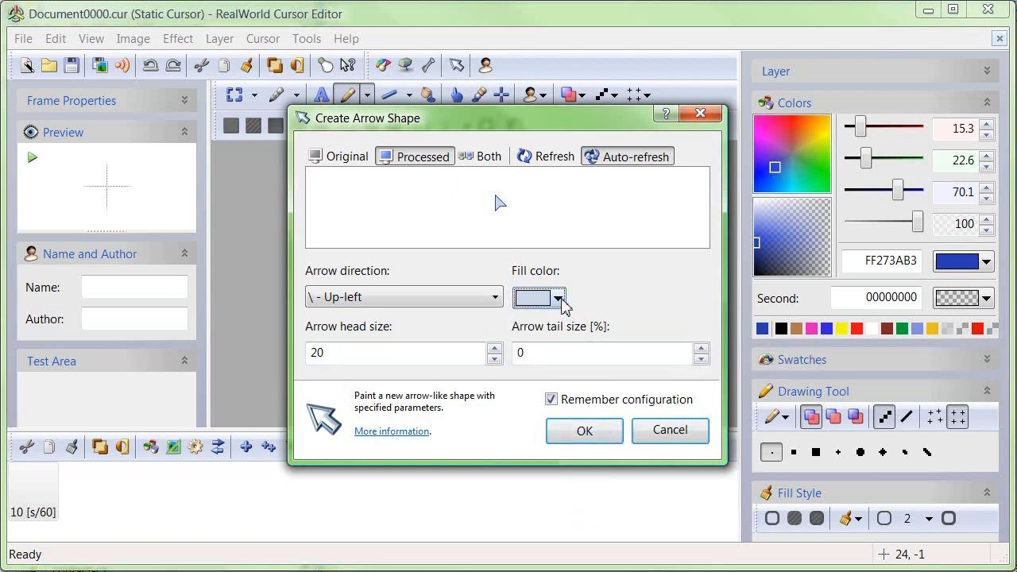
click(550, 399)
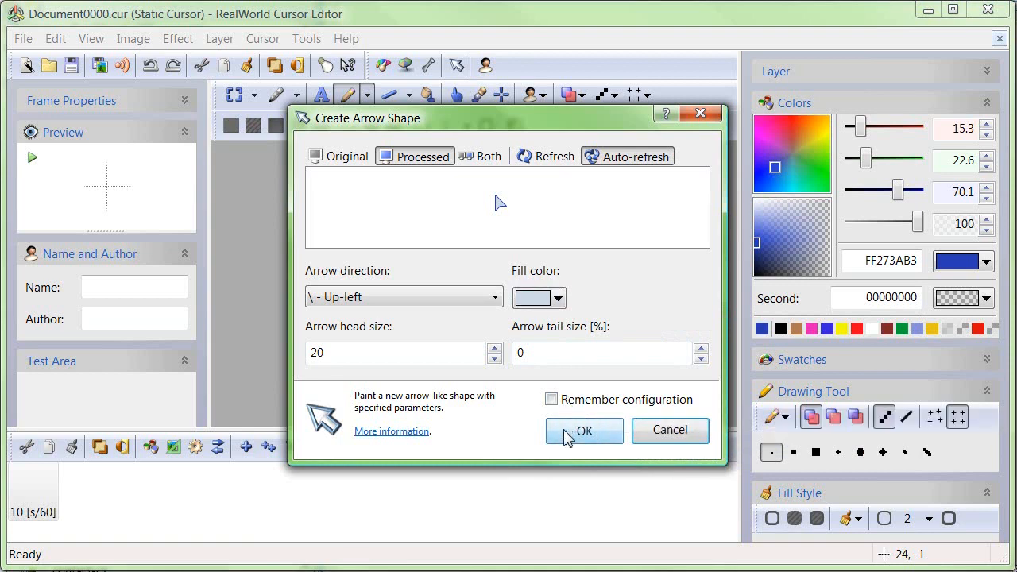
- Paint the light blue, blue-outlined arrow onto the canvas
click(583, 431)
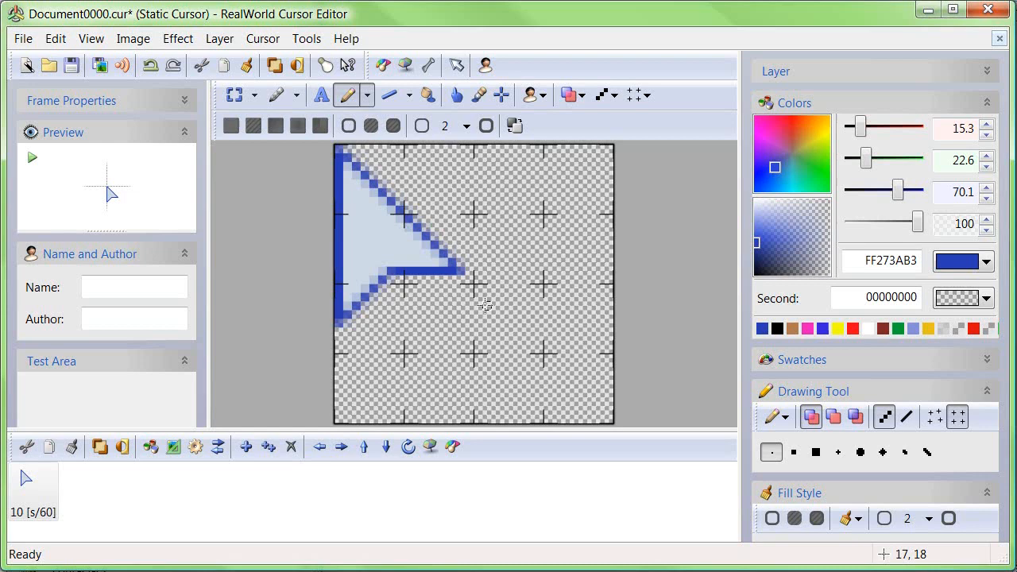
mouse_move(791, 70)
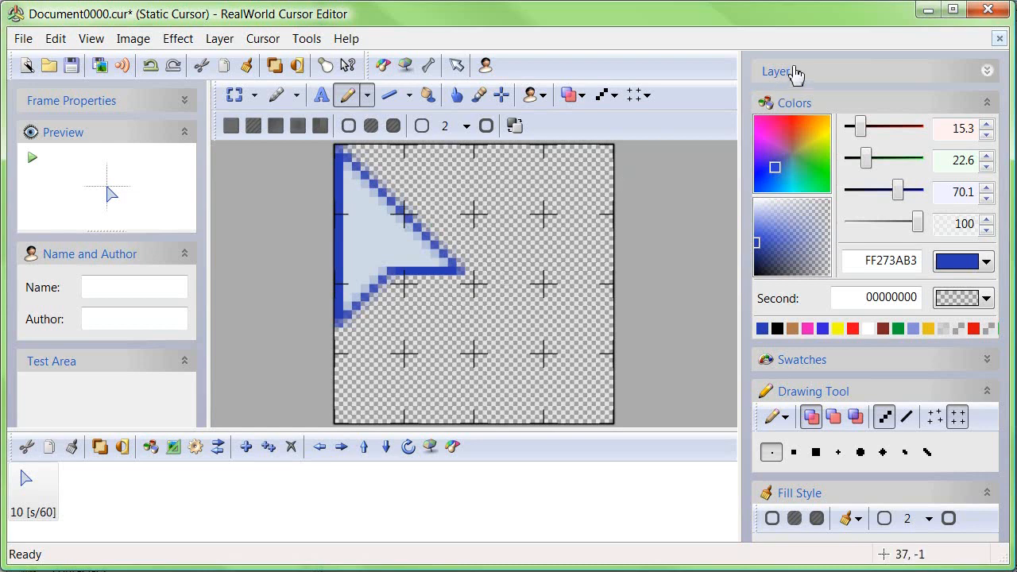
mouse_move(591, 136)
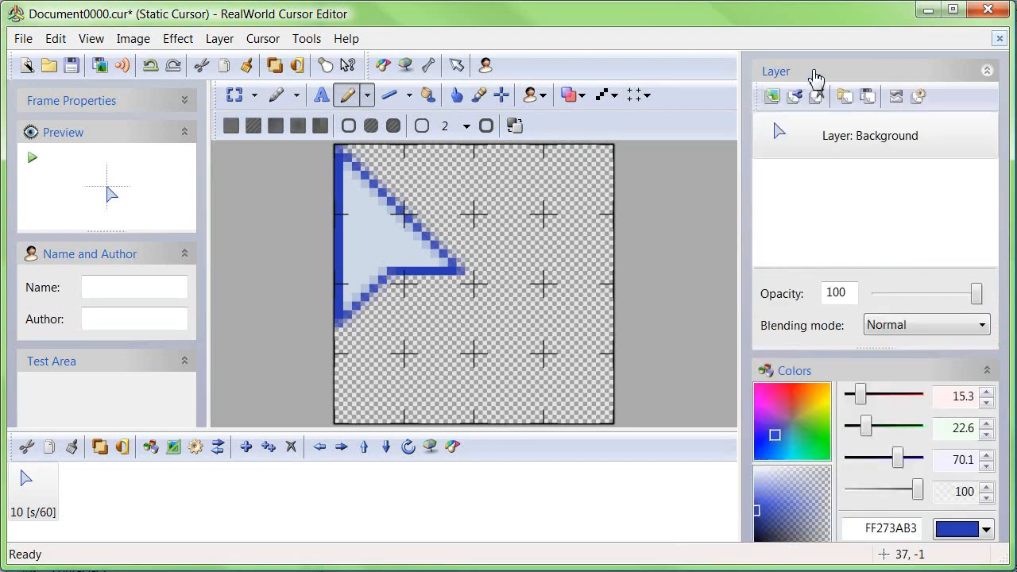
mouse_move(769, 99)
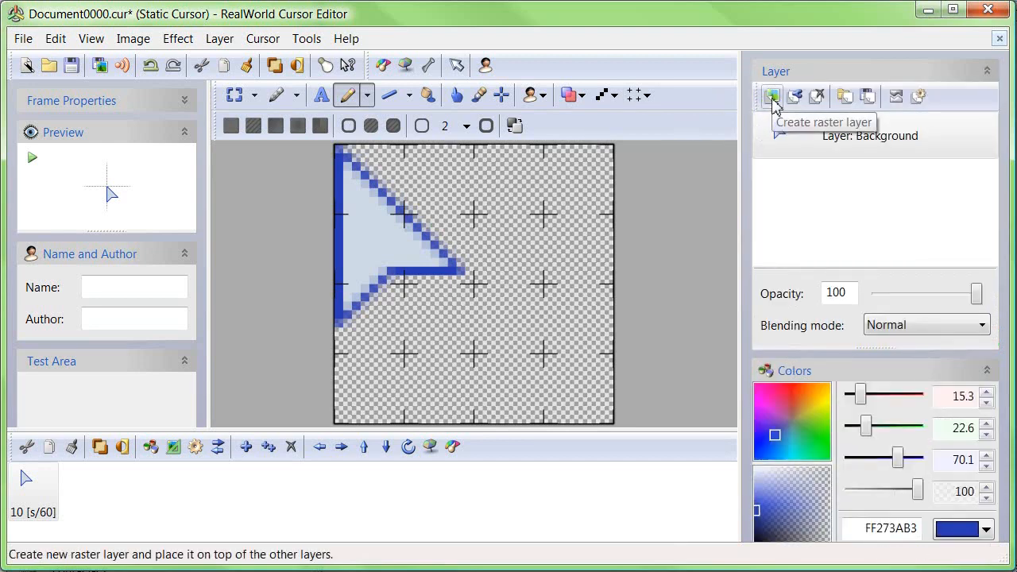
- Add an empty layer above the arrow, naming the layers Arrow and Pool
click(769, 97)
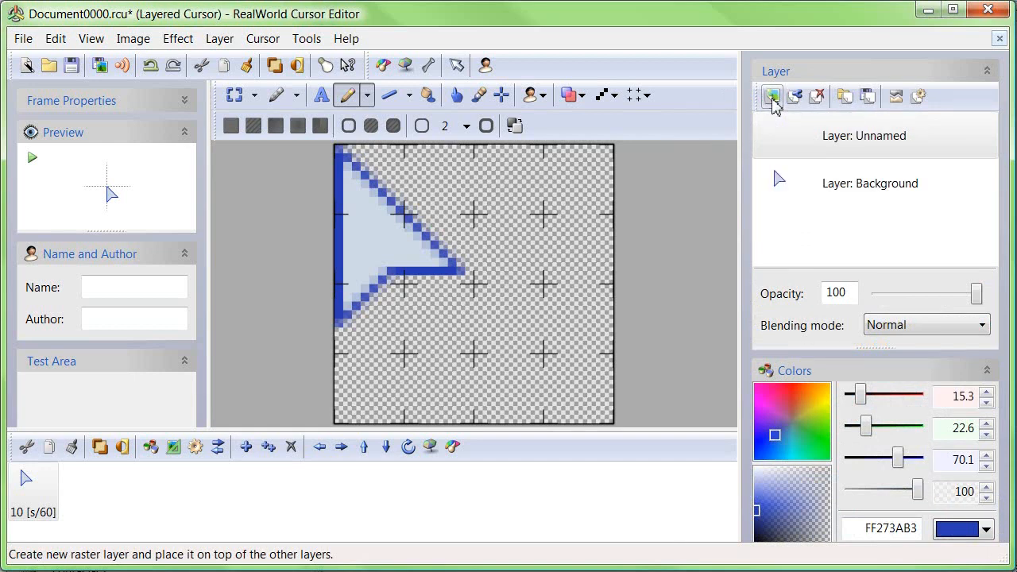
mouse_move(598, 311)
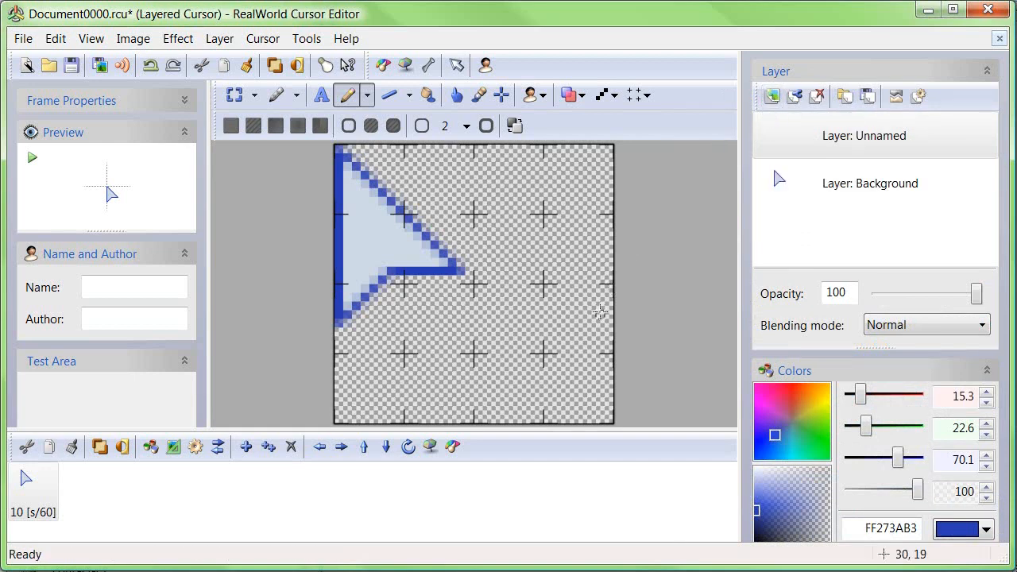
mouse_move(828, 138)
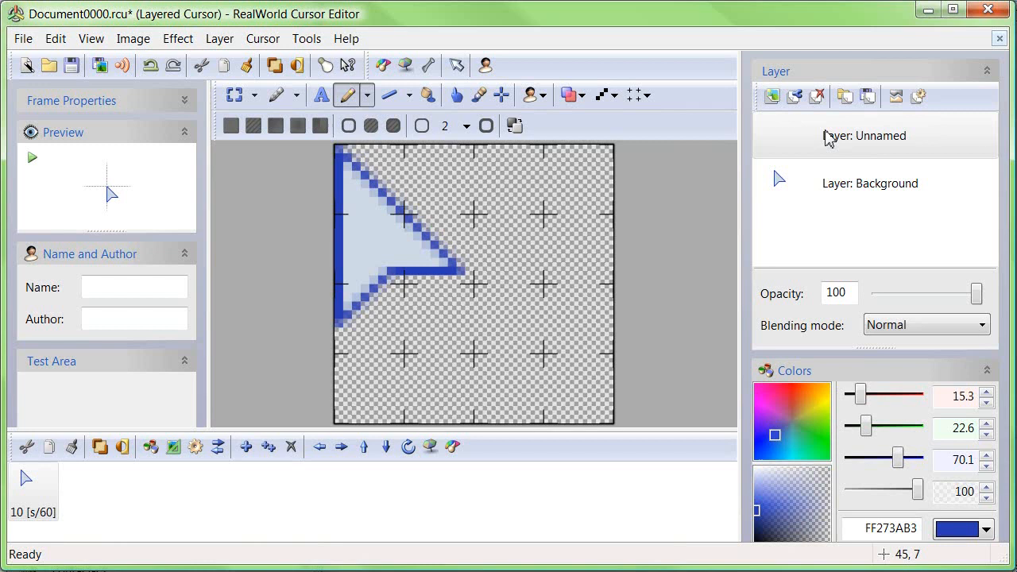
click(871, 183)
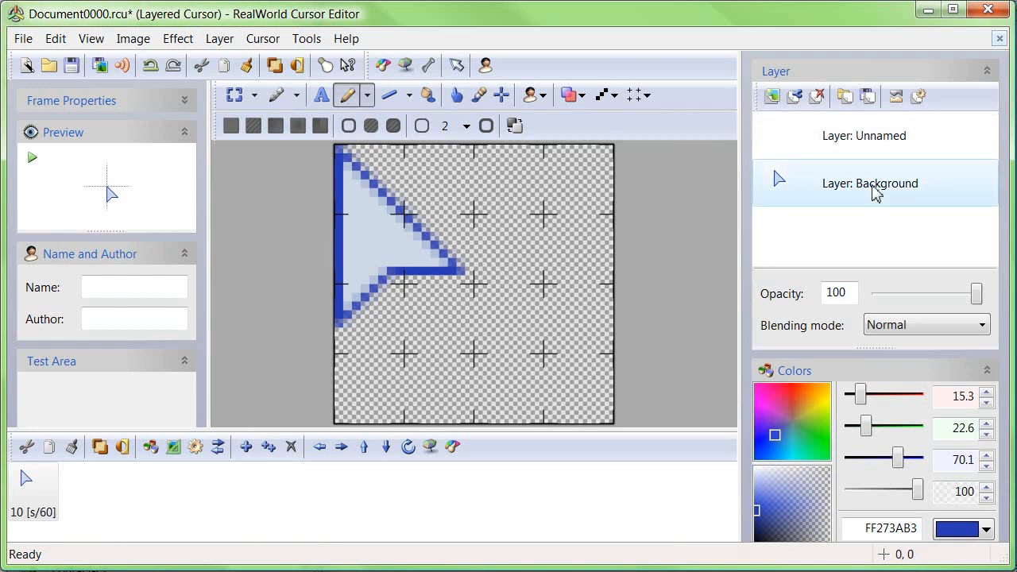
double_click(871, 184)
text(Arrow)
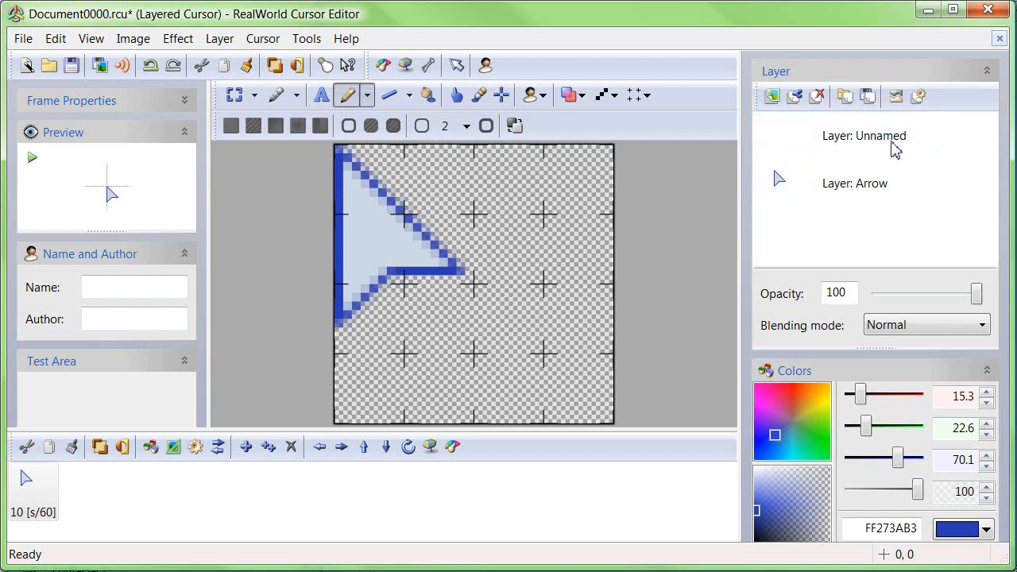
double_click(882, 136)
text(Pool)
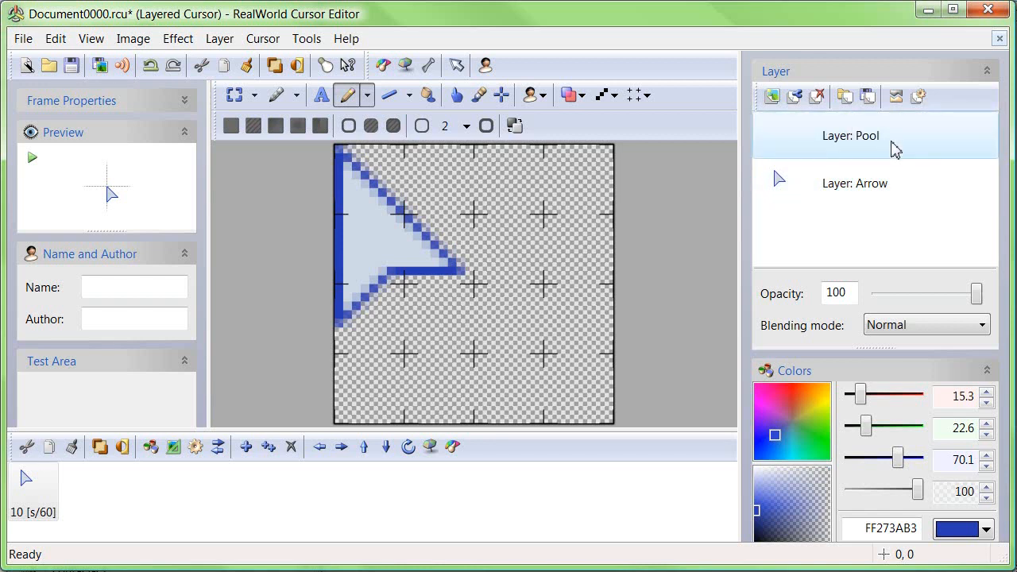
mouse_move(804, 178)
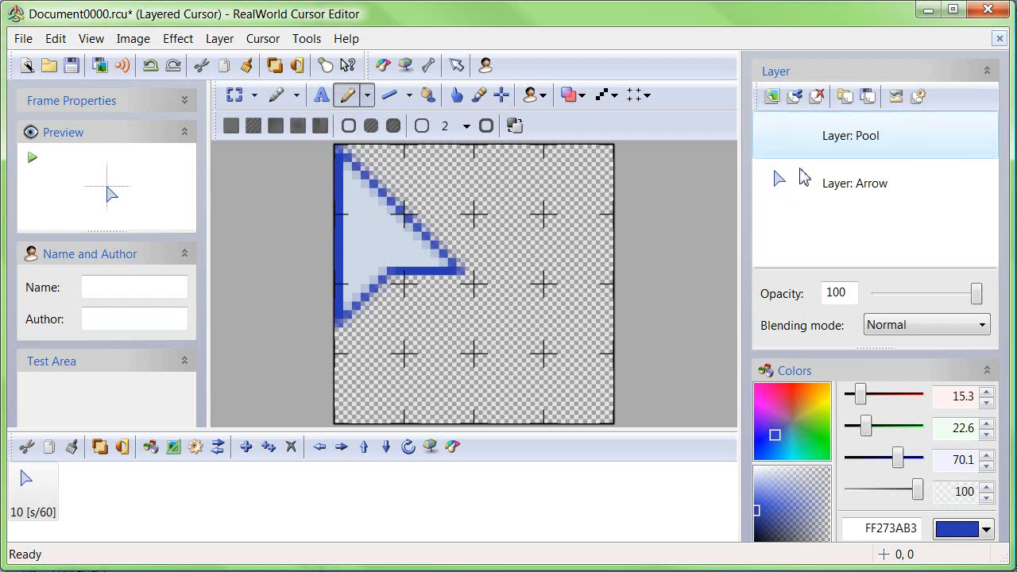
mouse_move(791, 167)
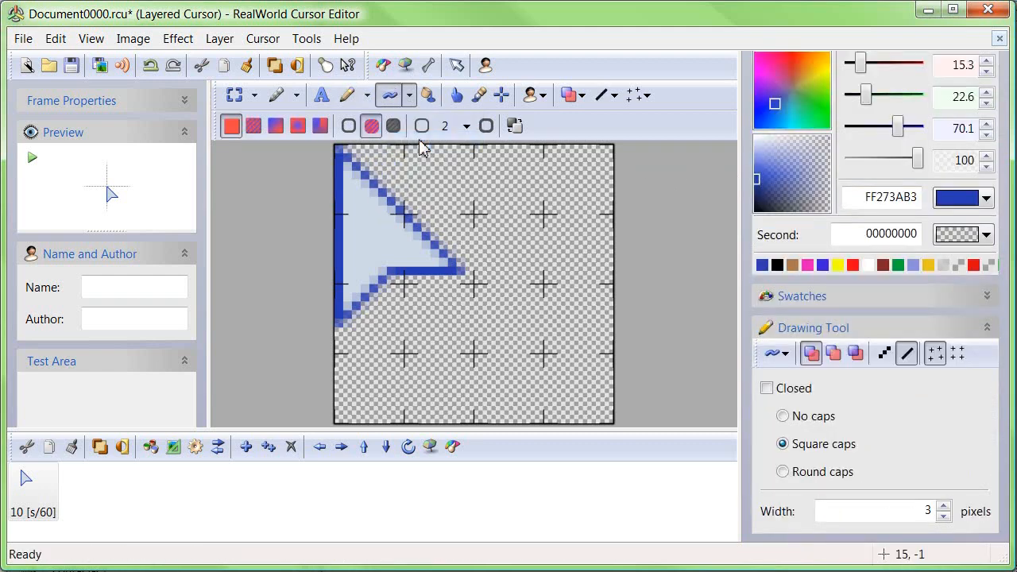
- Draw a closed 1-pixel dark blue oval for the pool near the canvas bottom
click(944, 518)
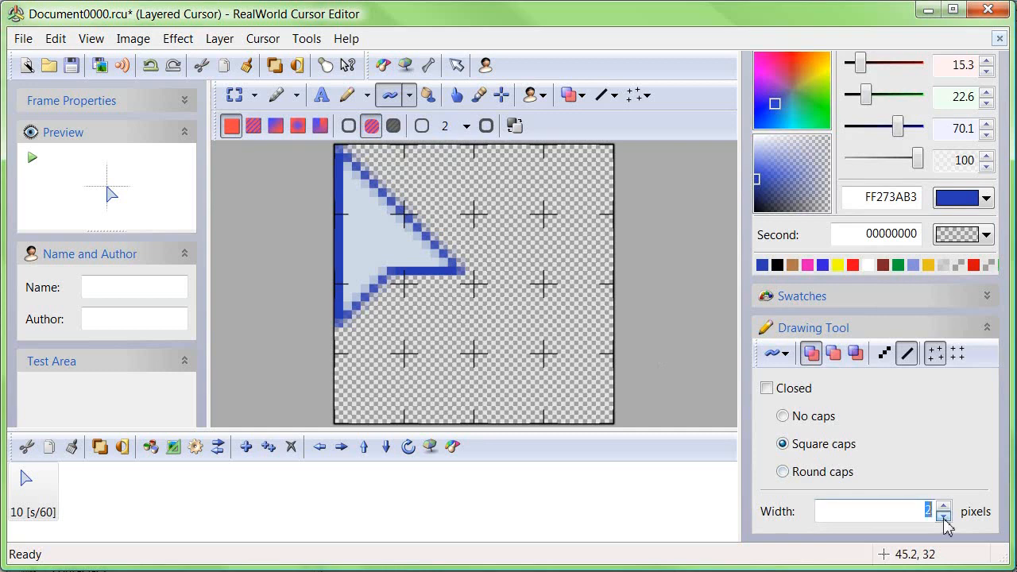
click(947, 518)
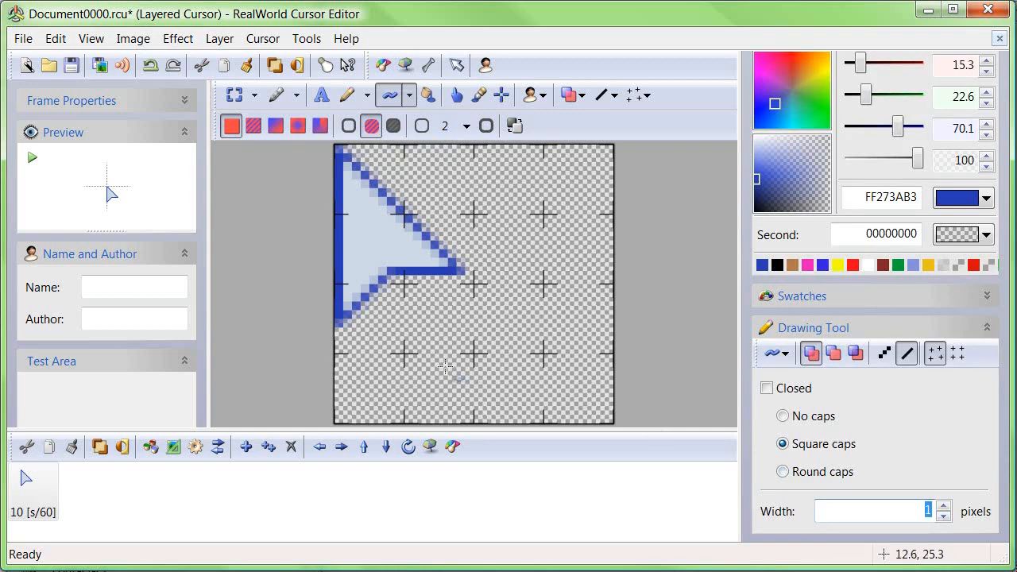
drag(410, 366, 517, 410)
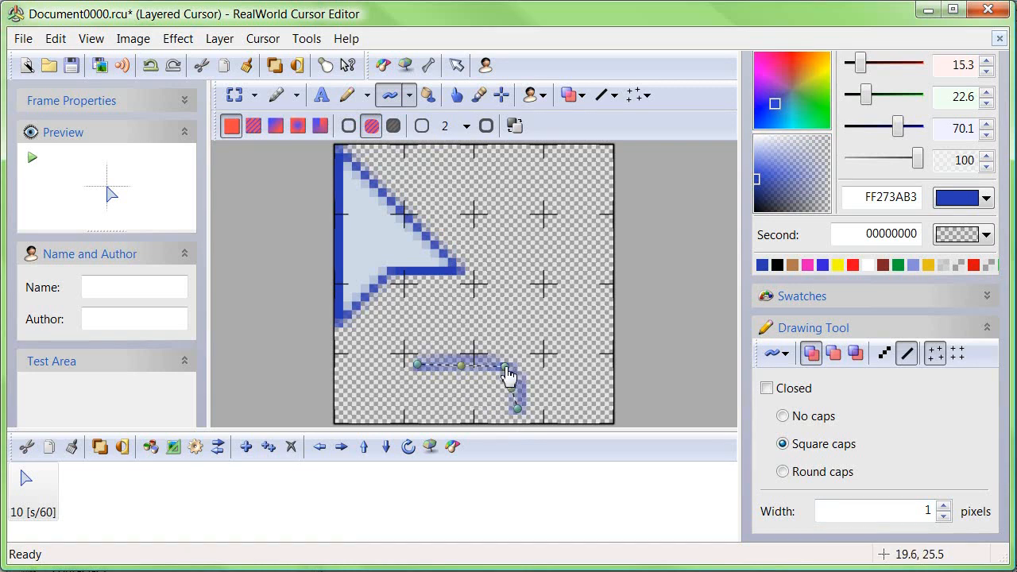
click(768, 388)
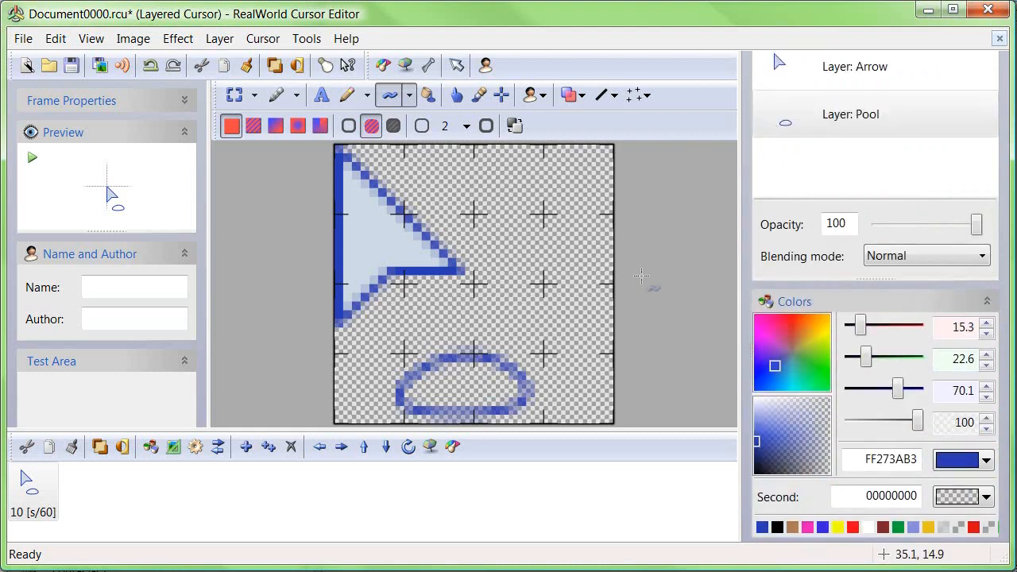
mouse_move(795, 77)
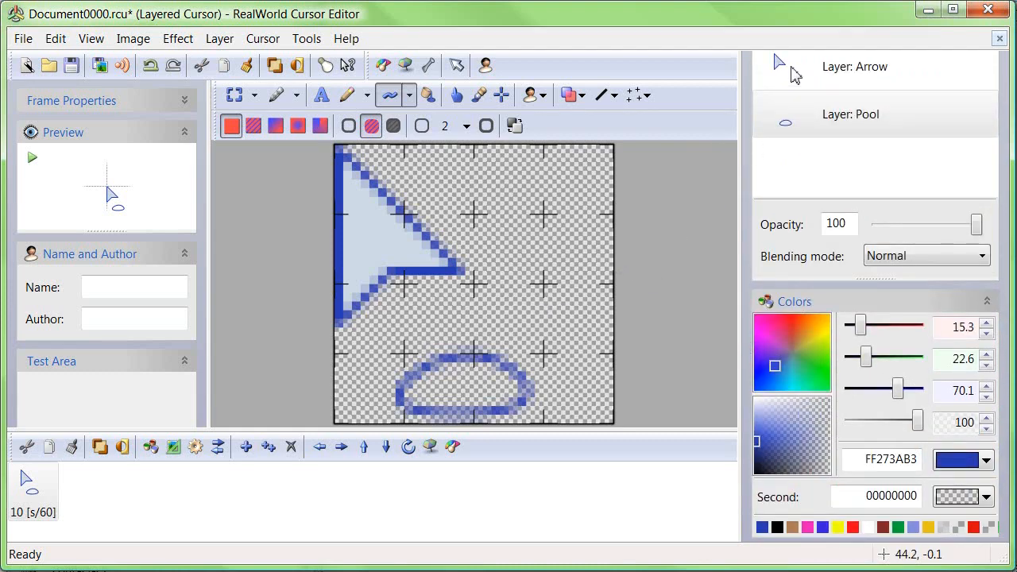
- Pick the arrow's pale blue fill FFCEDAE7 as drawing colour and ready the Pencil on the Pool layer
click(862, 67)
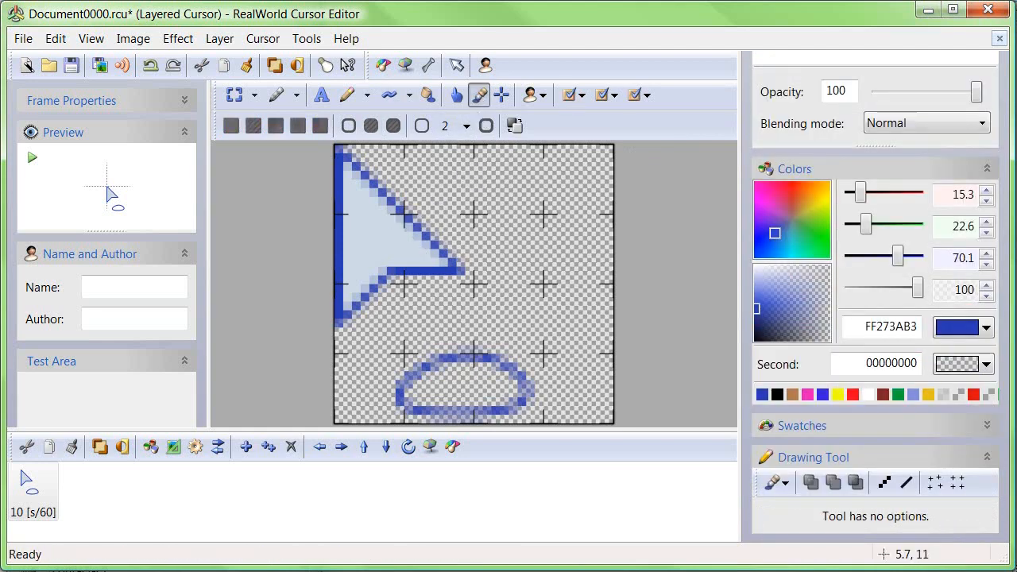
click(399, 254)
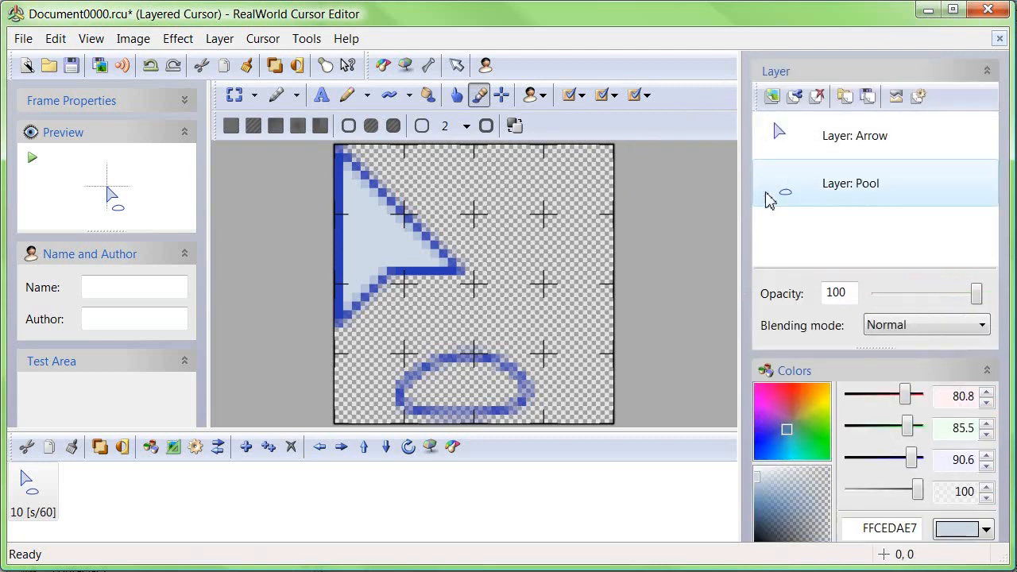
click(343, 96)
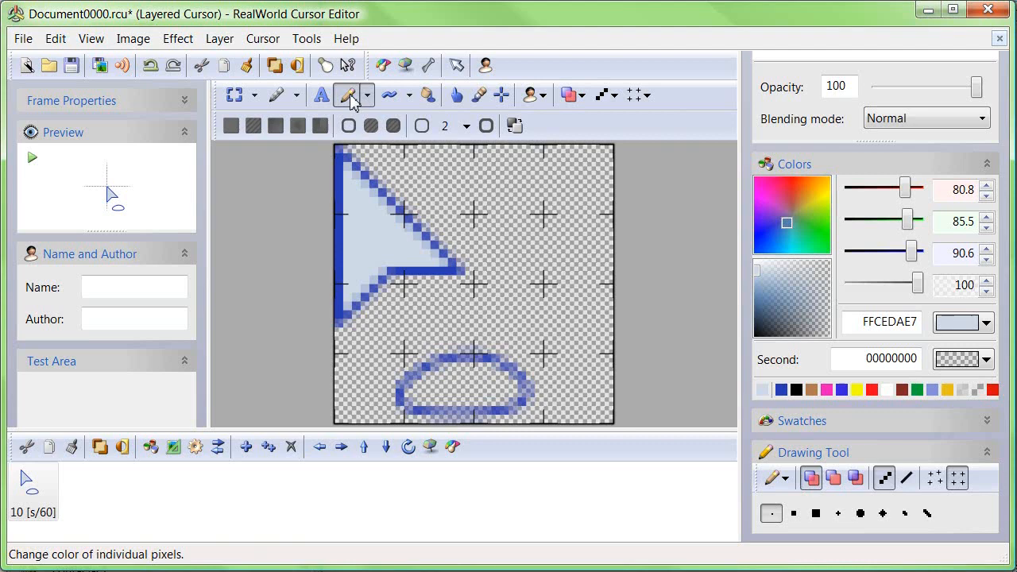
- Fill the pool oval pale blue with the Pencil in Paint under mode
click(581, 95)
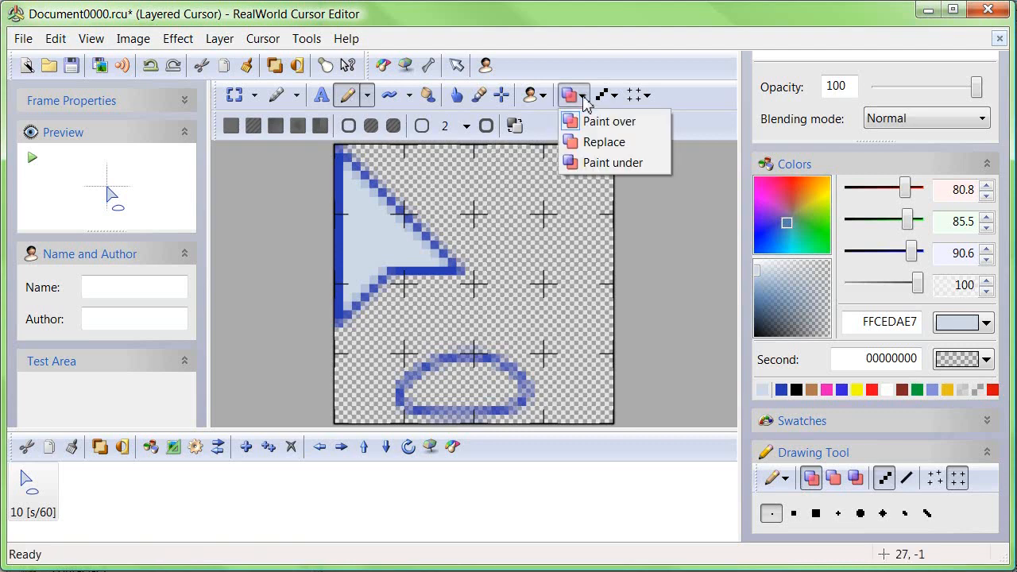
mouse_move(626, 171)
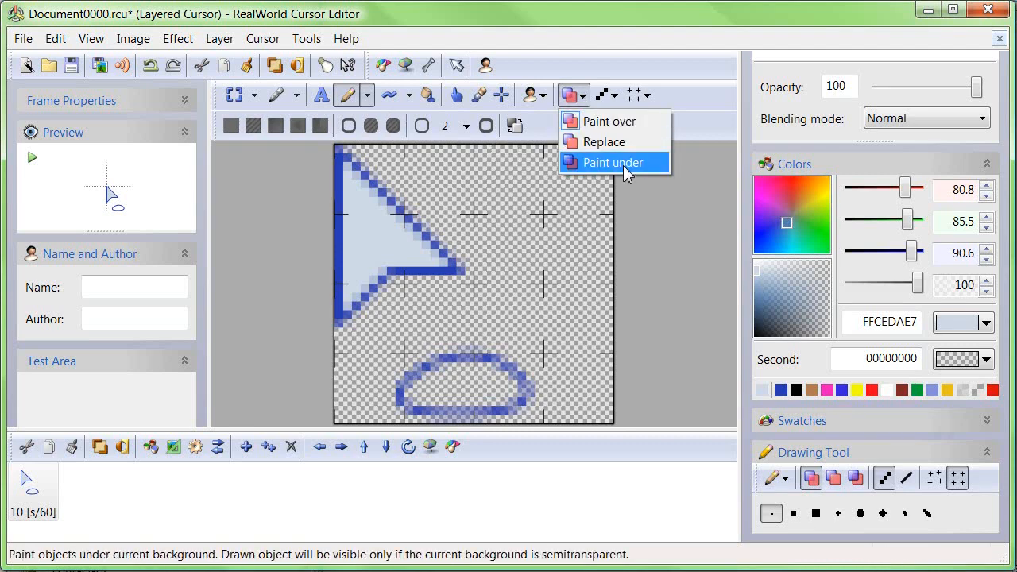
click(610, 162)
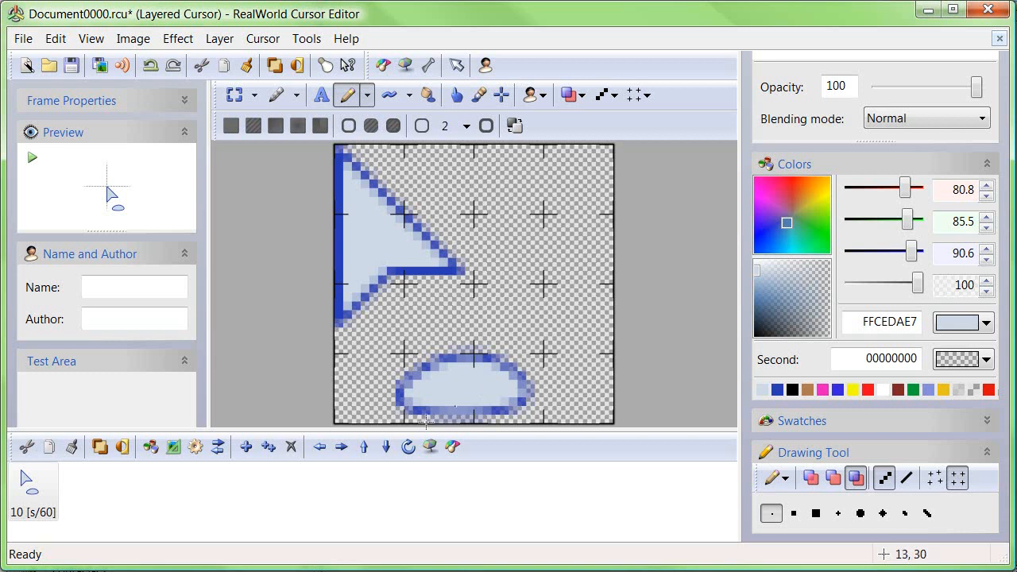
mouse_move(247, 490)
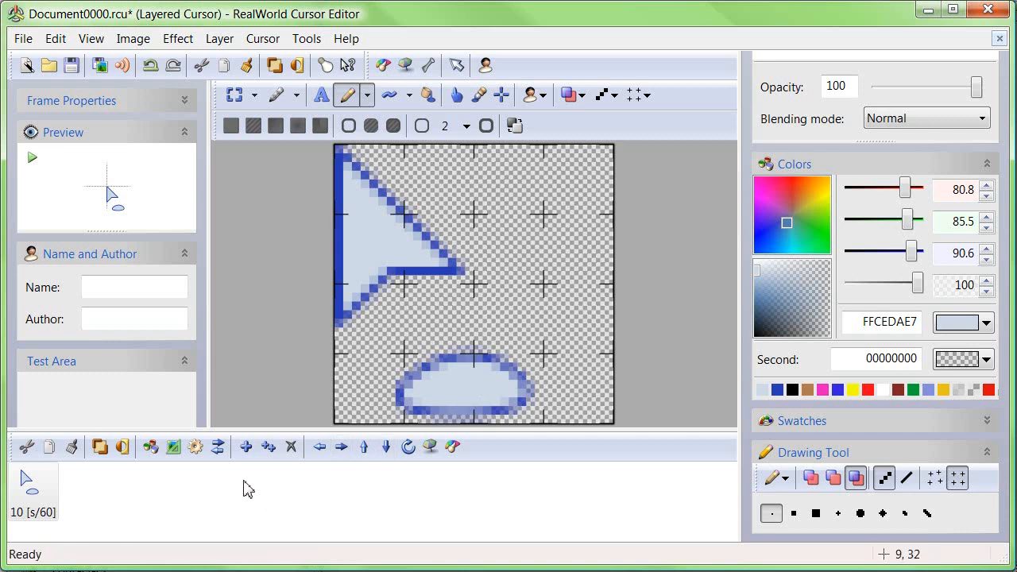
mouse_move(268, 446)
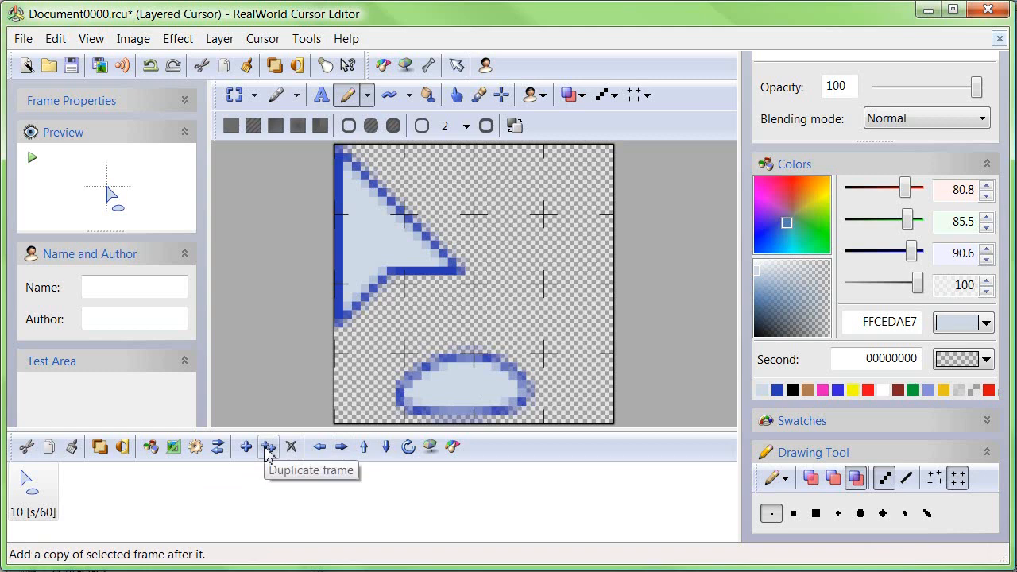
- Duplicate the frame and add a new empty layer to work on in the copy
click(269, 448)
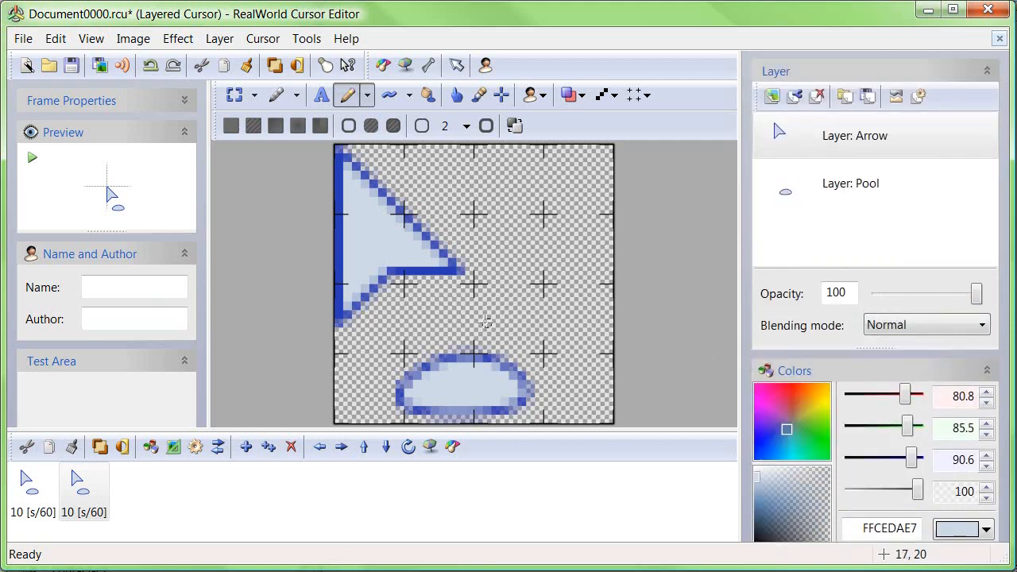
mouse_move(772, 99)
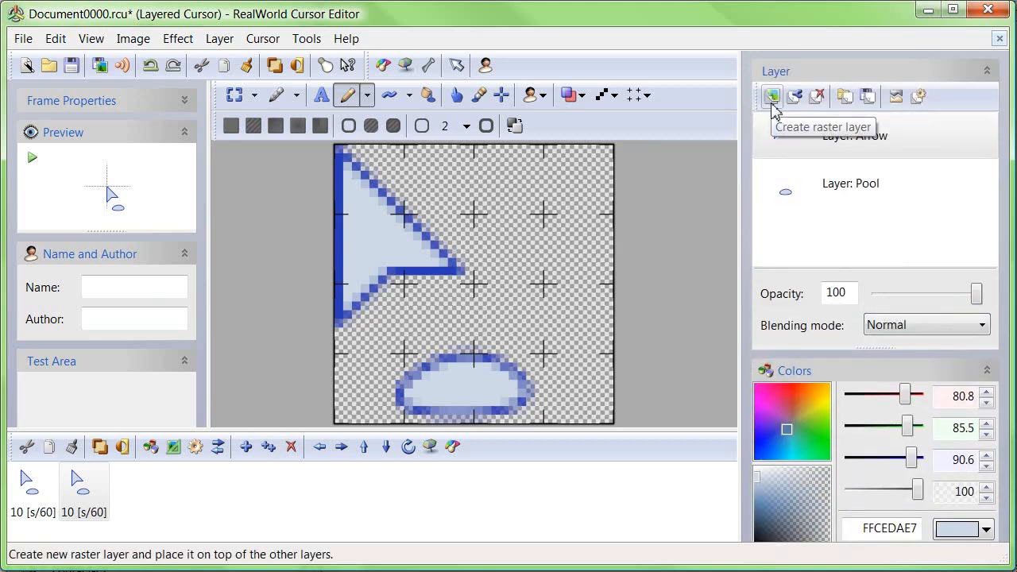
click(773, 97)
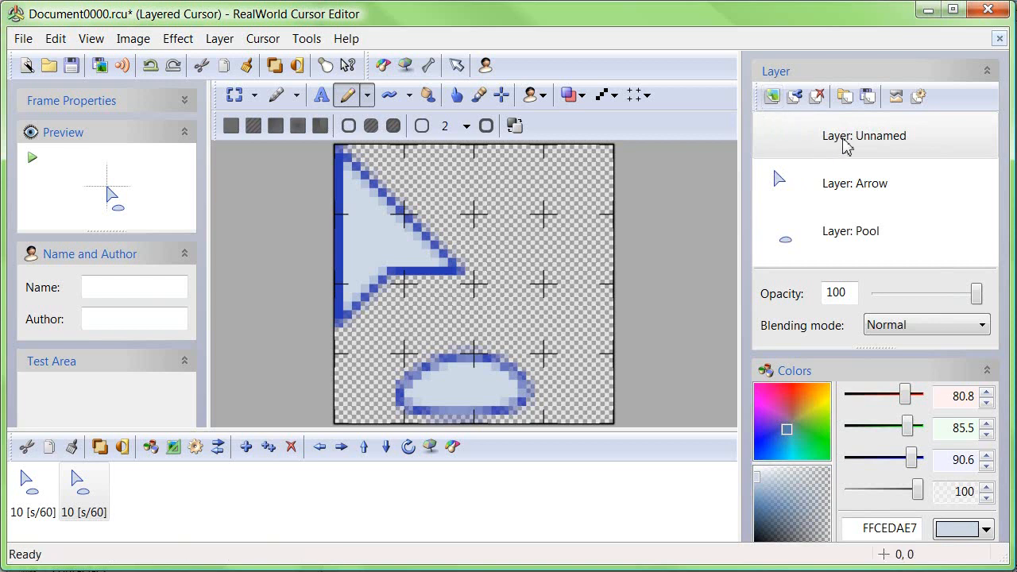
click(855, 184)
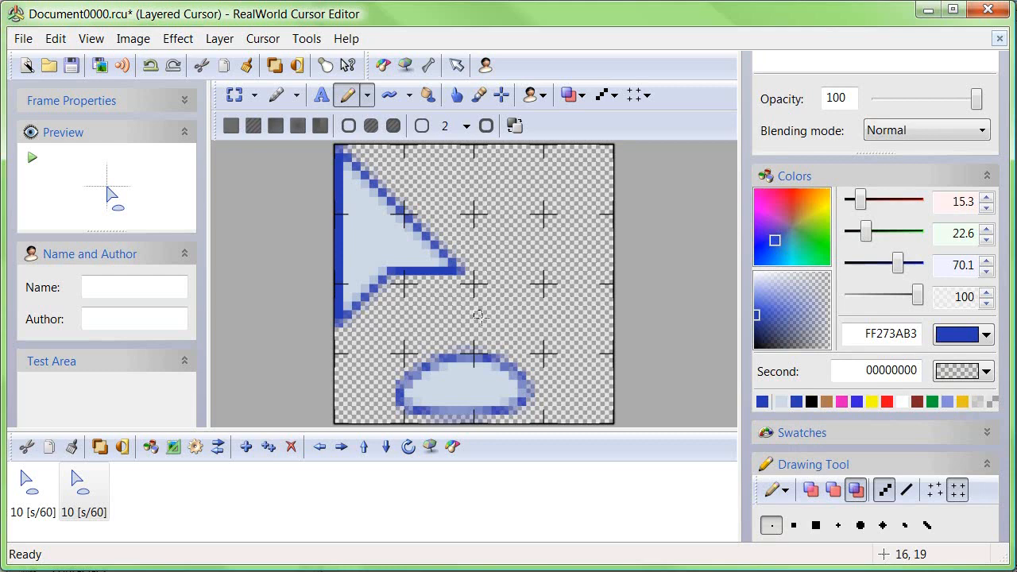
mouse_move(389, 97)
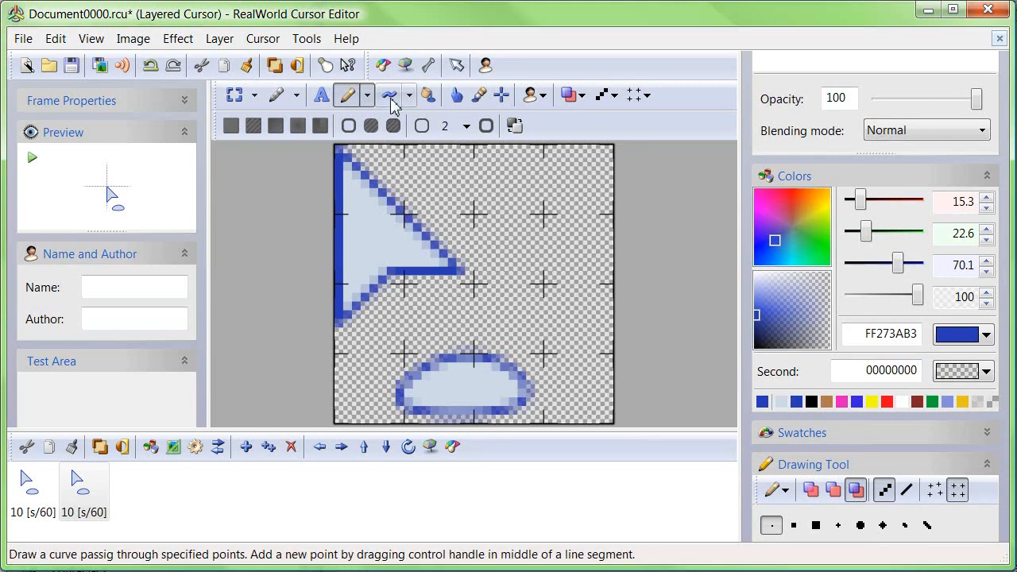
- Draw an open dark blue curve from the arrow tip looping into a drop outline
click(386, 96)
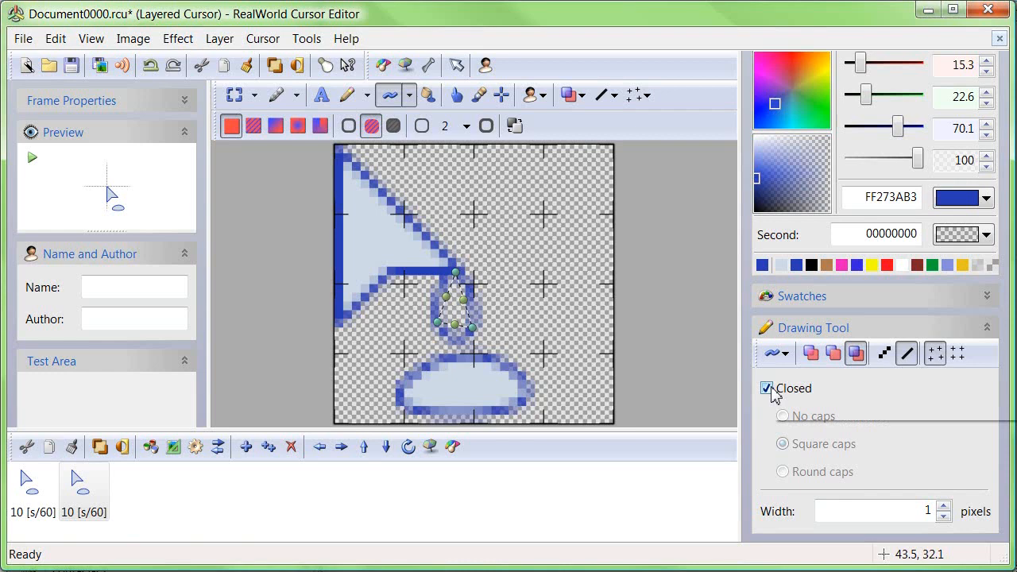
click(766, 388)
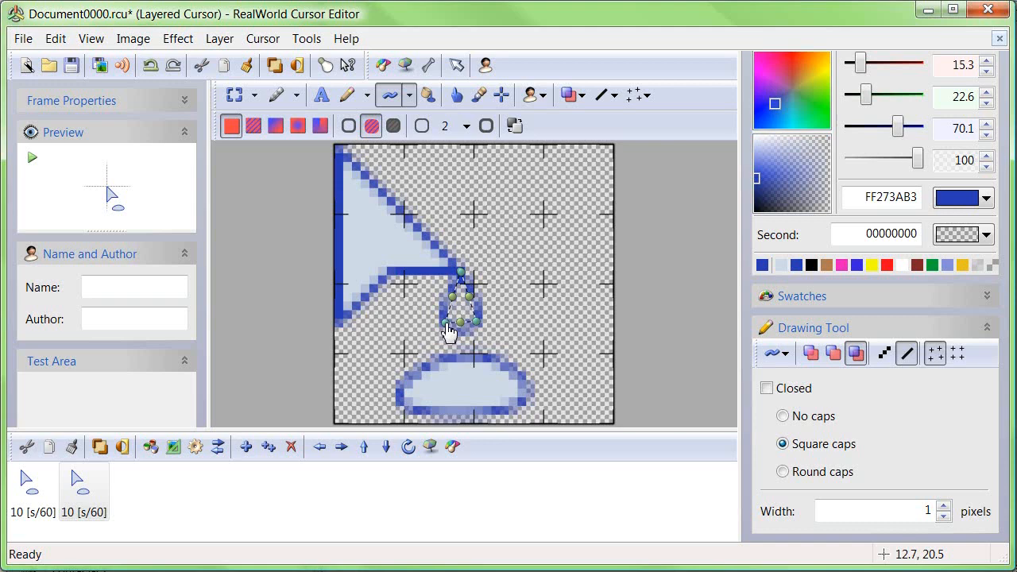
mouse_move(448, 329)
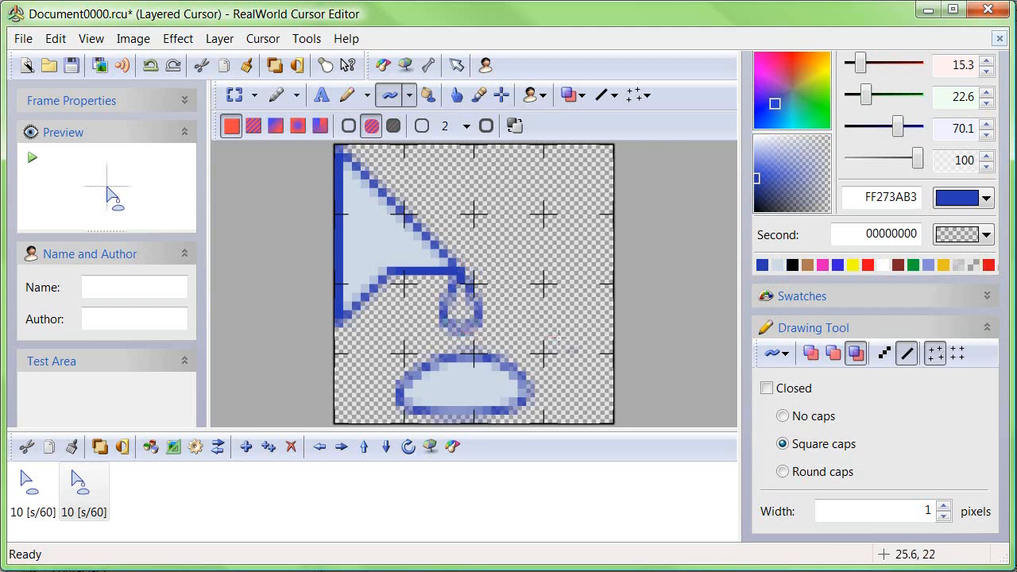
mouse_move(782, 274)
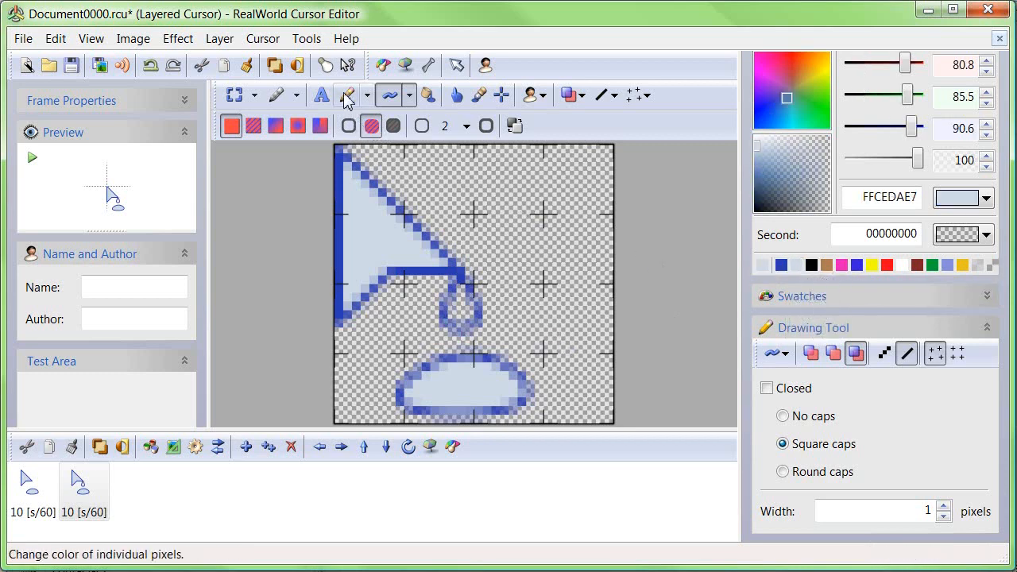
- Paint the inside of the hanging drop pale blue with the Pencil tool
click(346, 95)
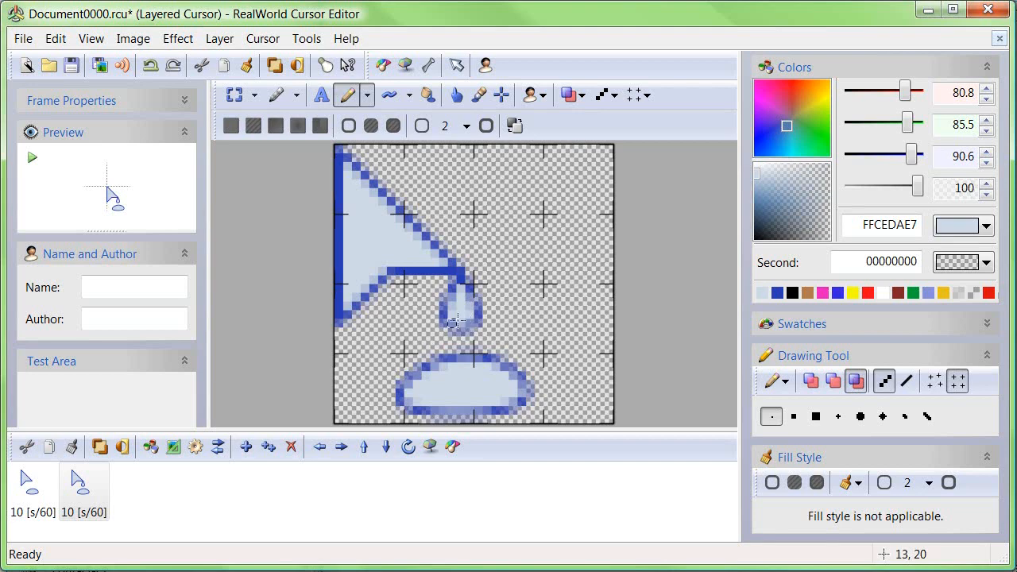
click(83, 487)
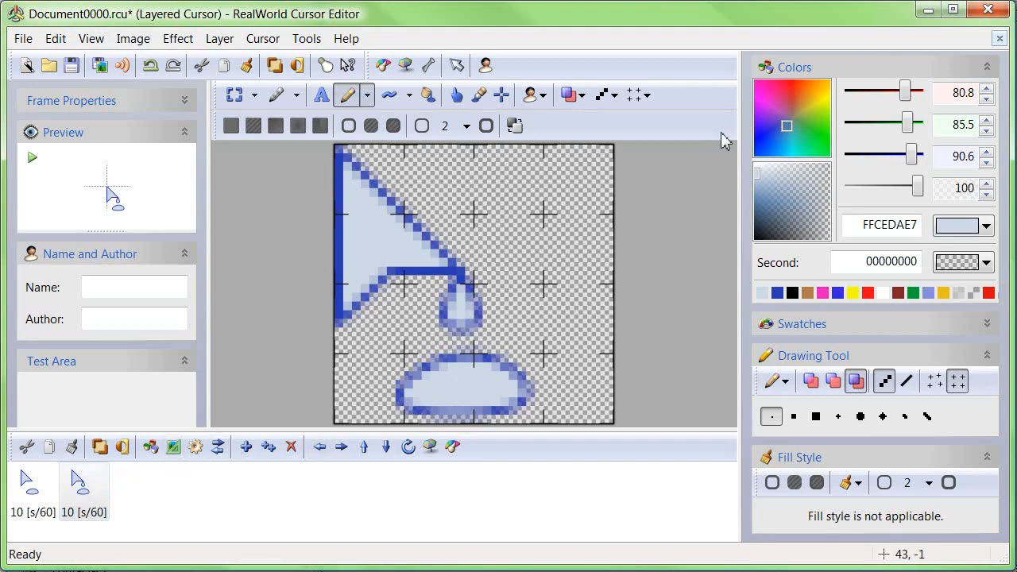
mouse_move(269, 450)
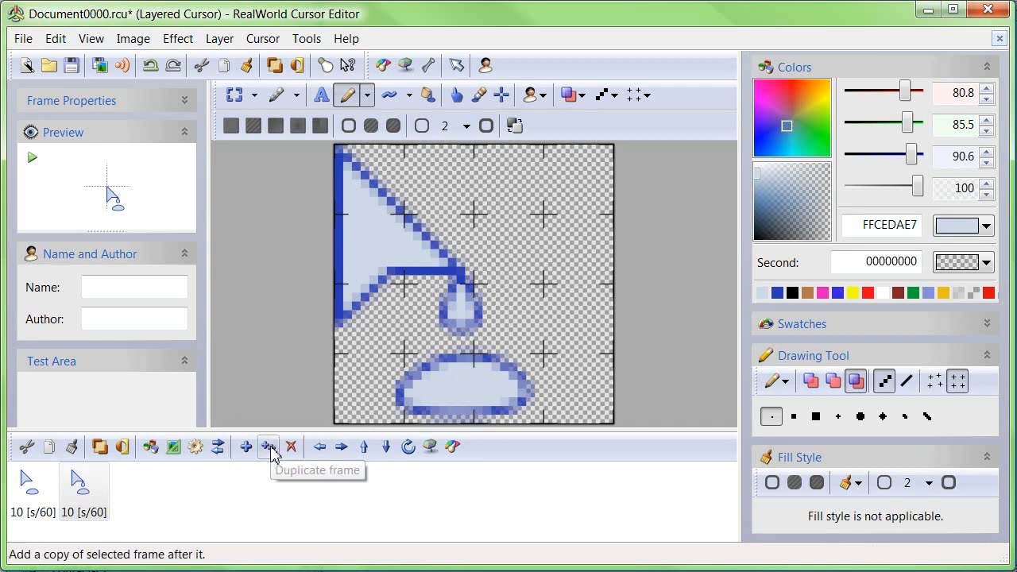
- Duplicate the frame and move the Drop layer's droplet down so it lands in the pool
click(269, 446)
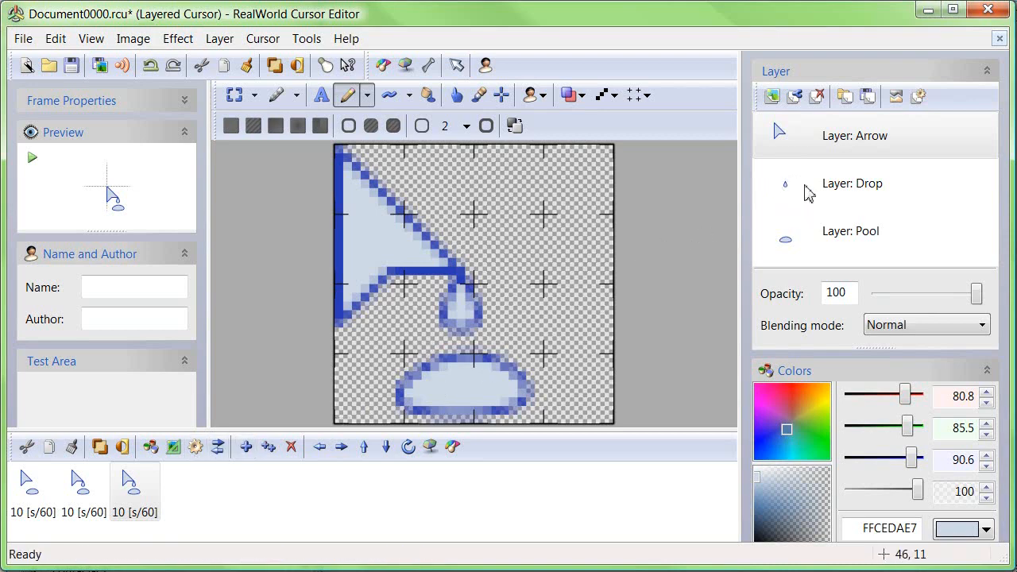
click(251, 95)
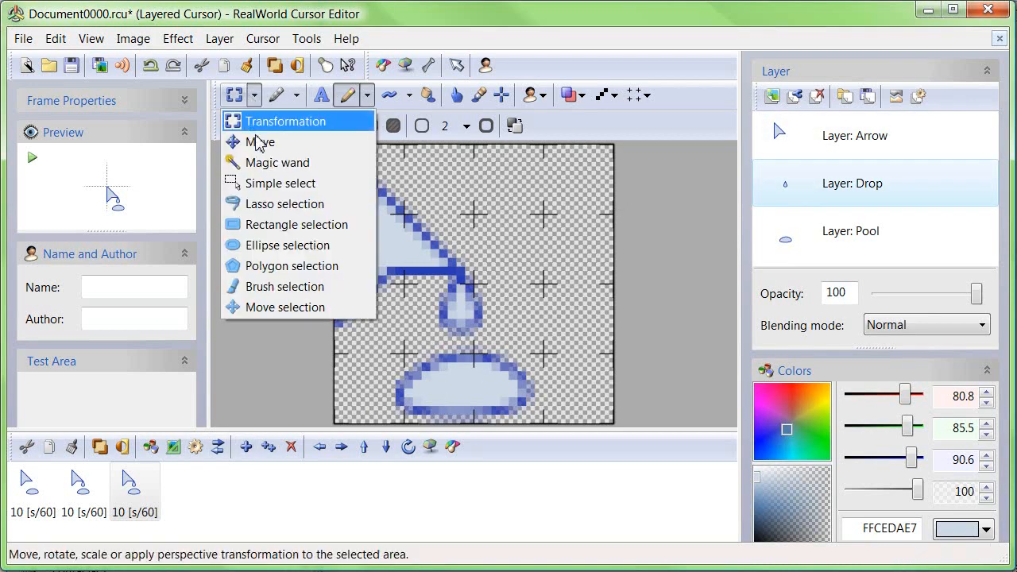
click(262, 141)
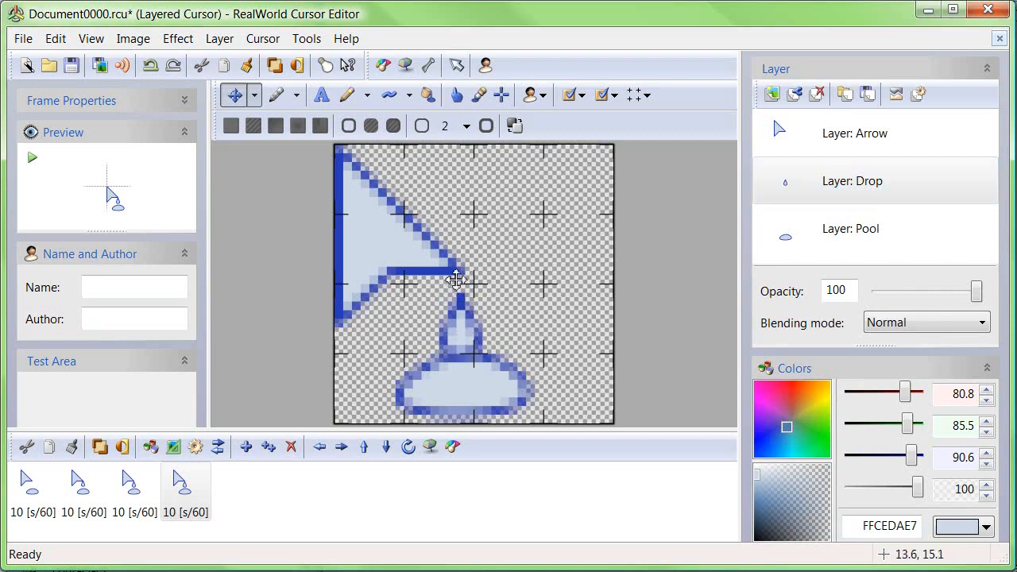
mouse_move(479, 289)
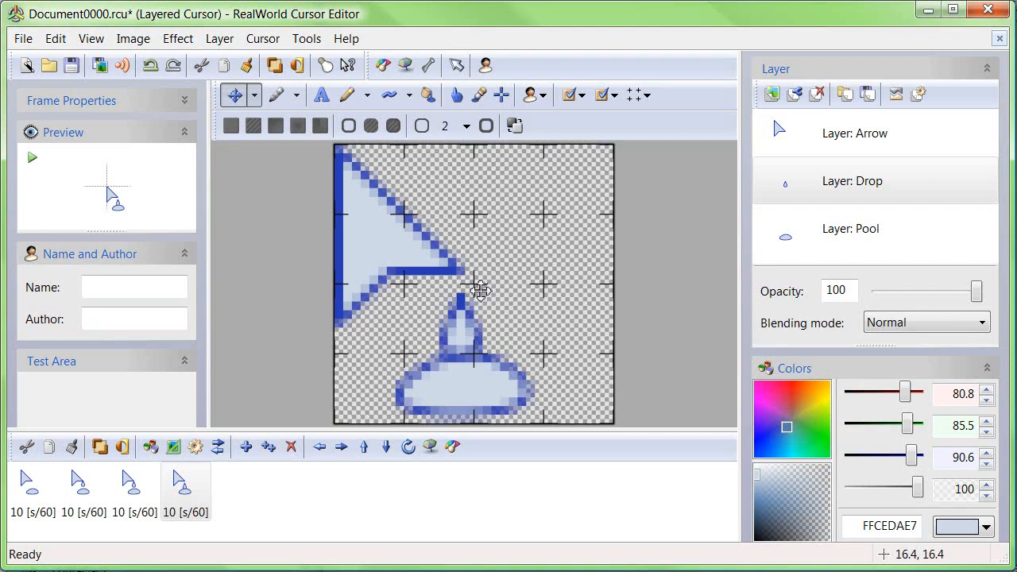
click(267, 447)
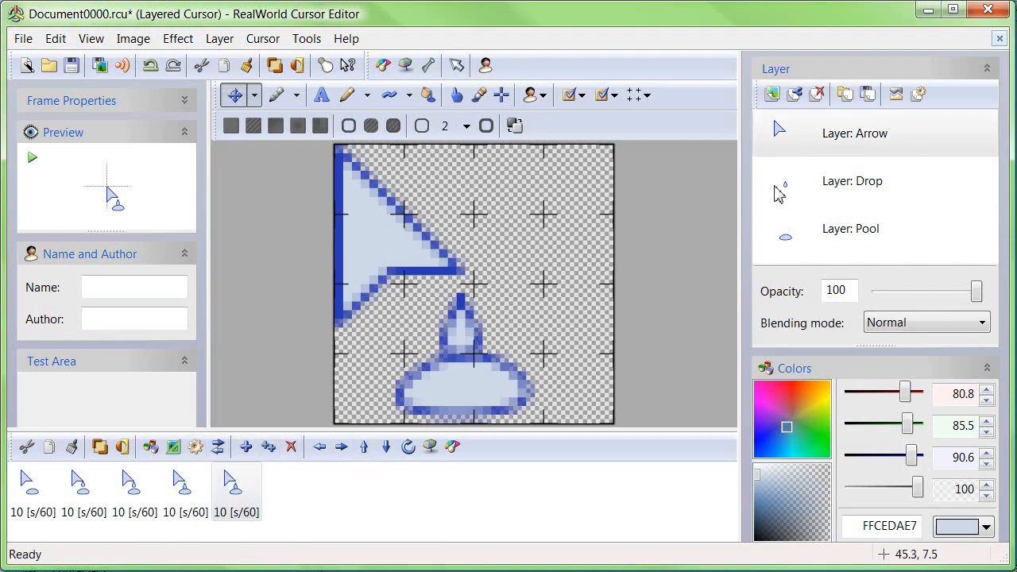
click(852, 181)
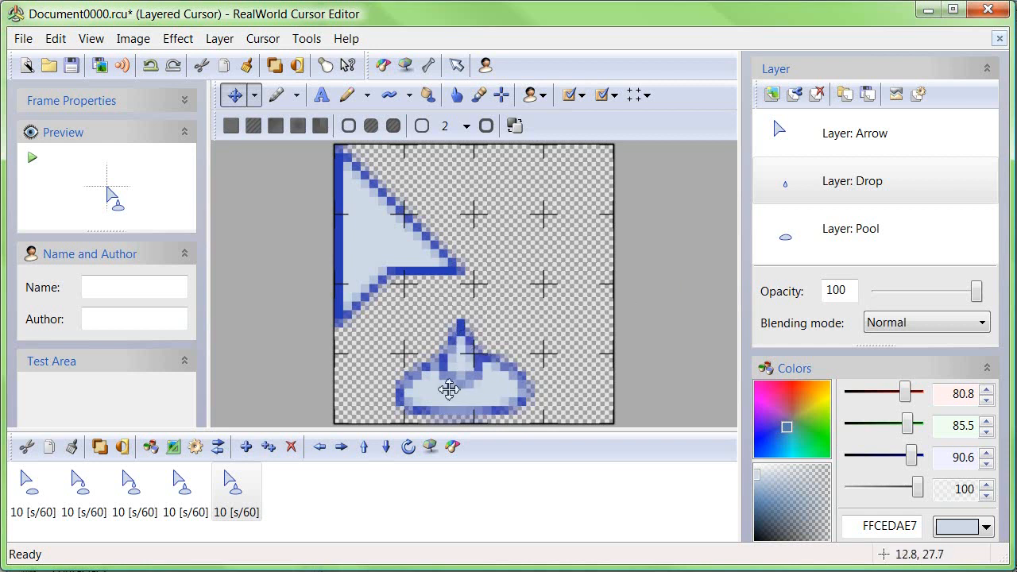
- Duplicate frame 5 into a sixth frame and make the Pool layer active for drawing
click(820, 94)
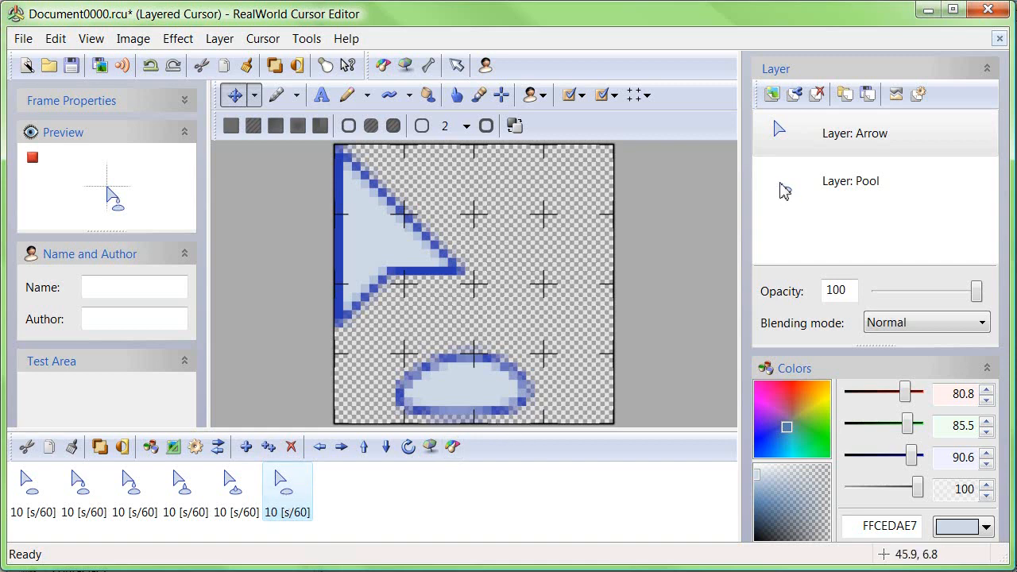
click(850, 181)
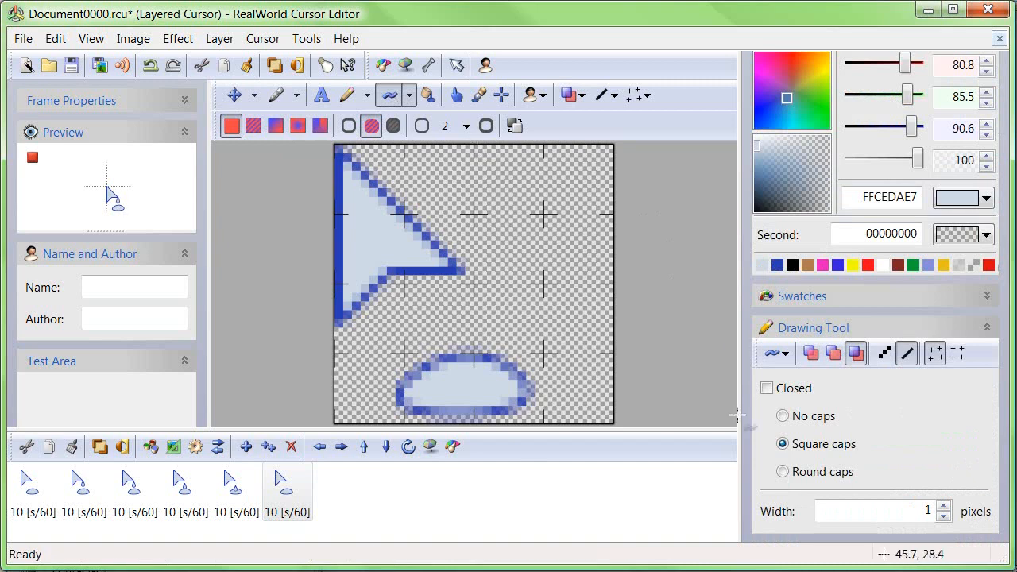
- Draw a closed dark blue ripple ring in the pool, then take the Brush for splash droplets
click(766, 388)
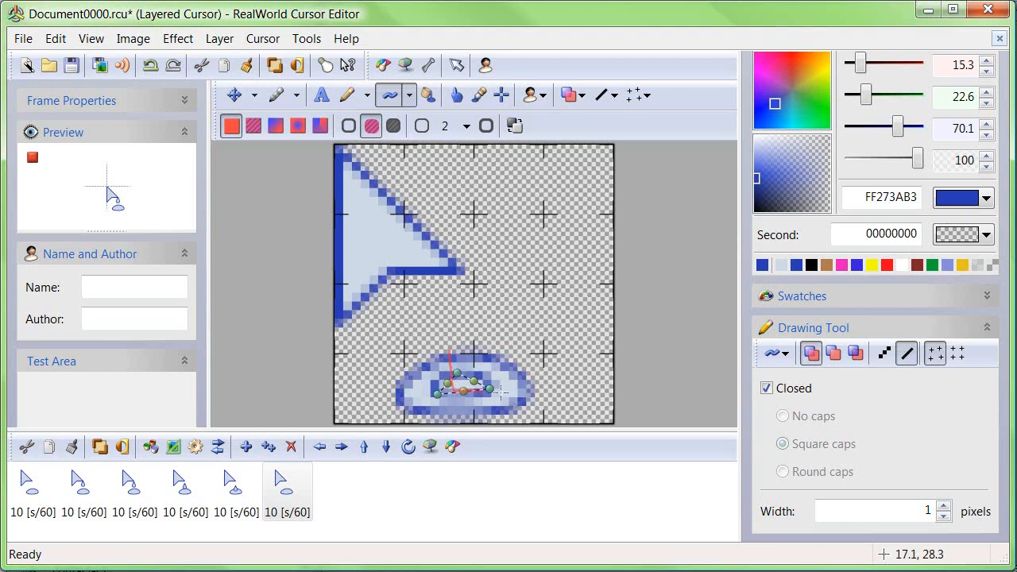
click(312, 125)
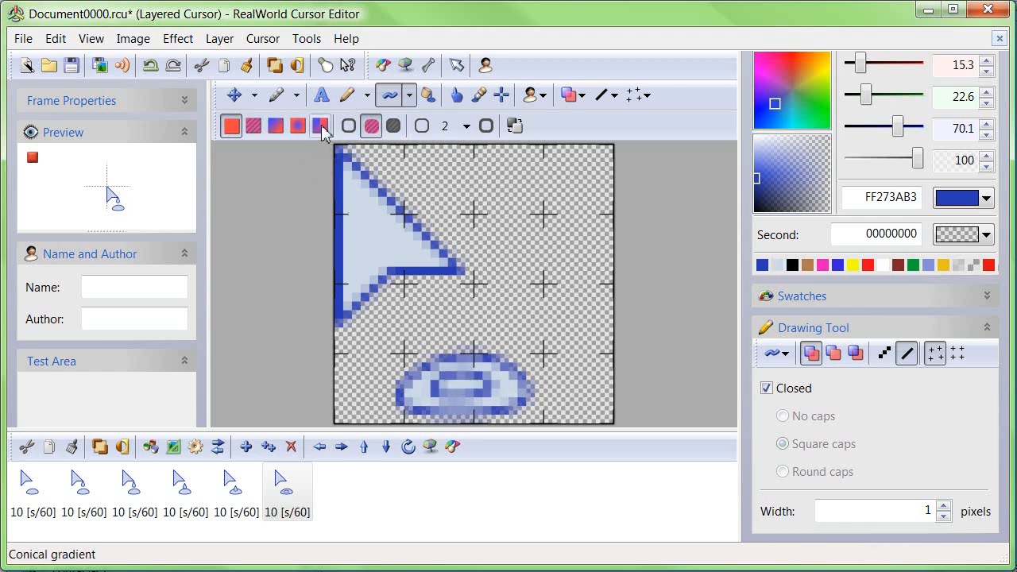
click(369, 95)
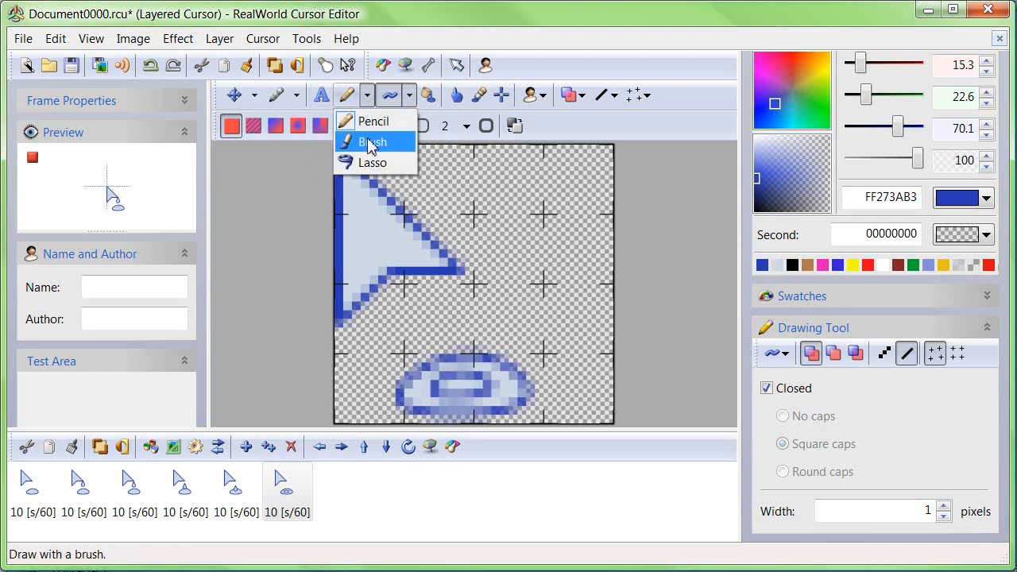
click(372, 141)
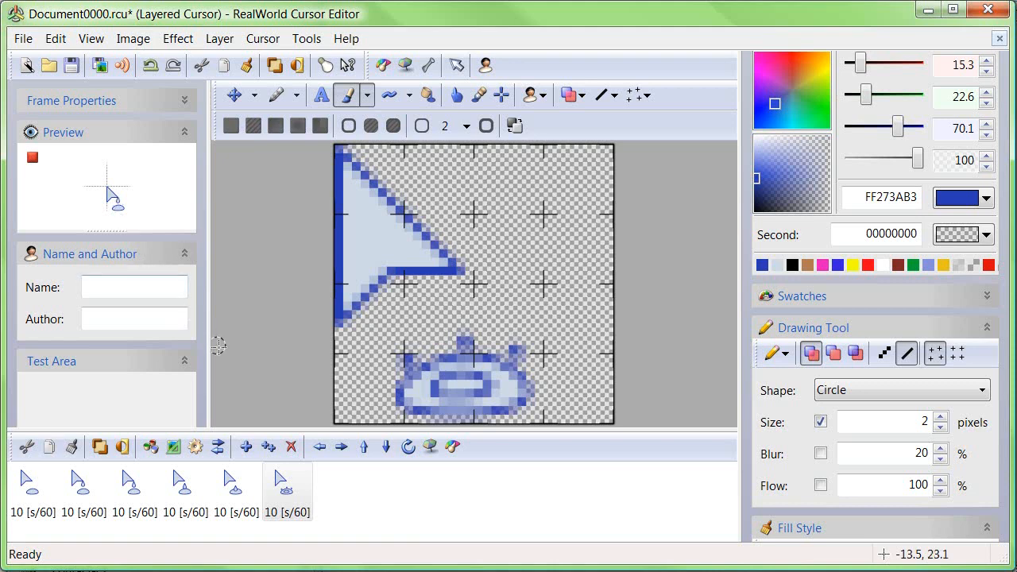
mouse_move(121, 448)
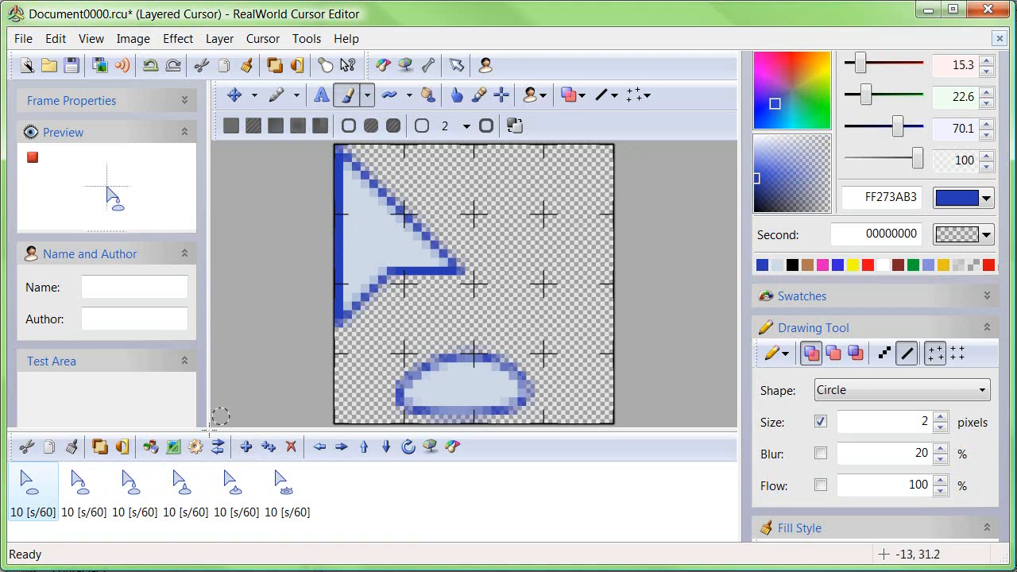
mouse_move(269, 448)
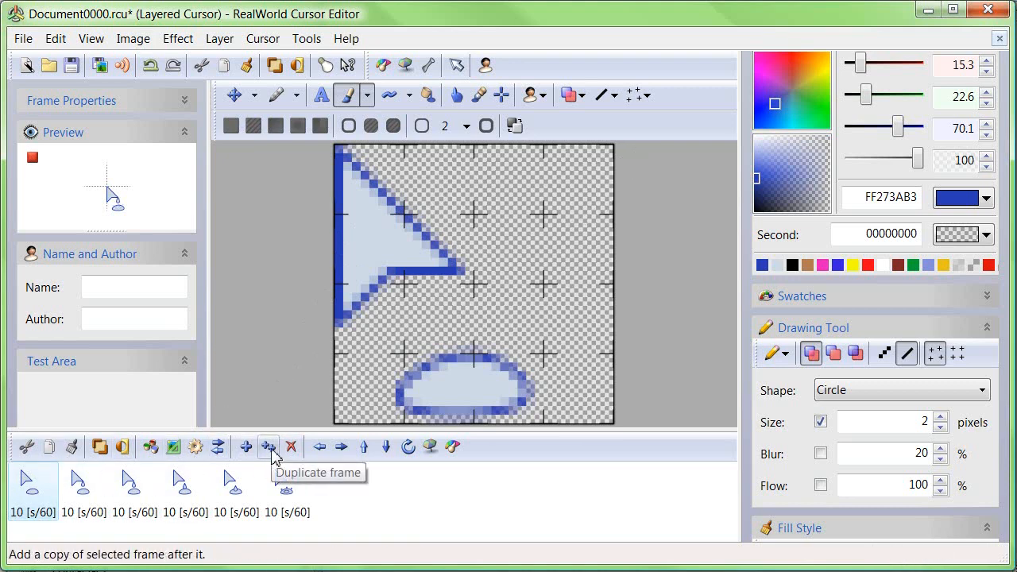
- Duplicate frame 1 and add a new layer named Small drop to the copy
click(268, 446)
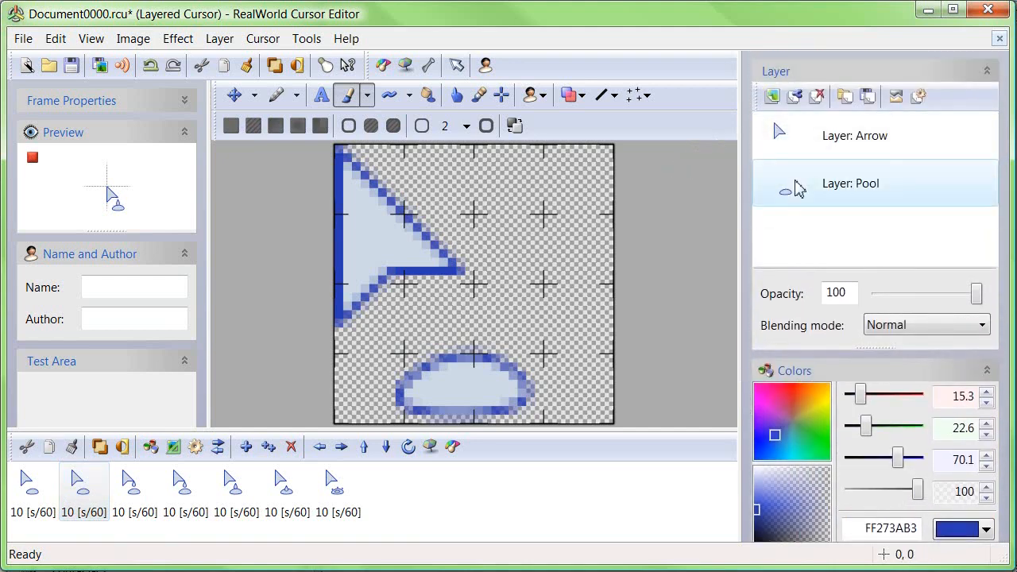
click(773, 97)
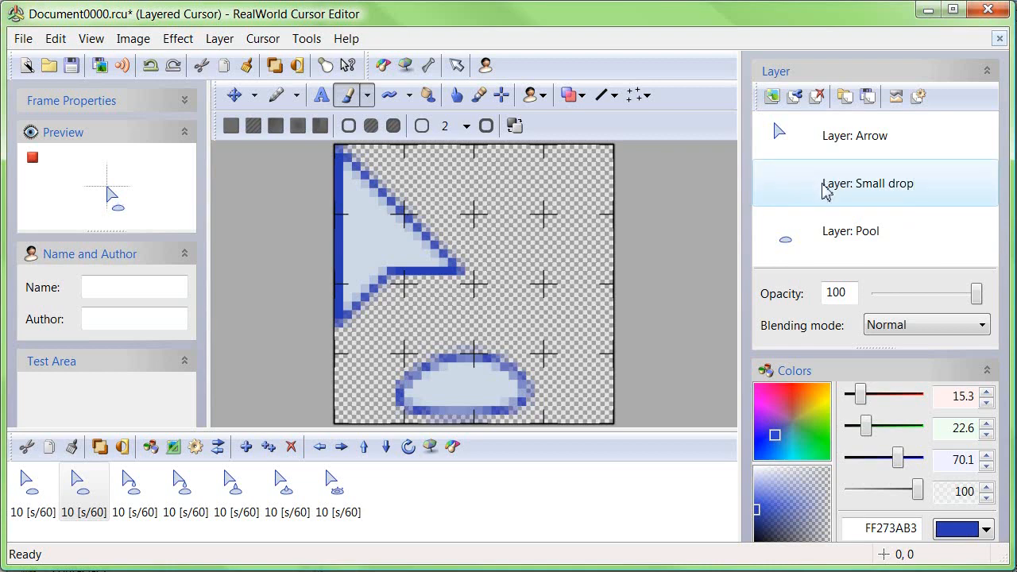
mouse_move(387, 95)
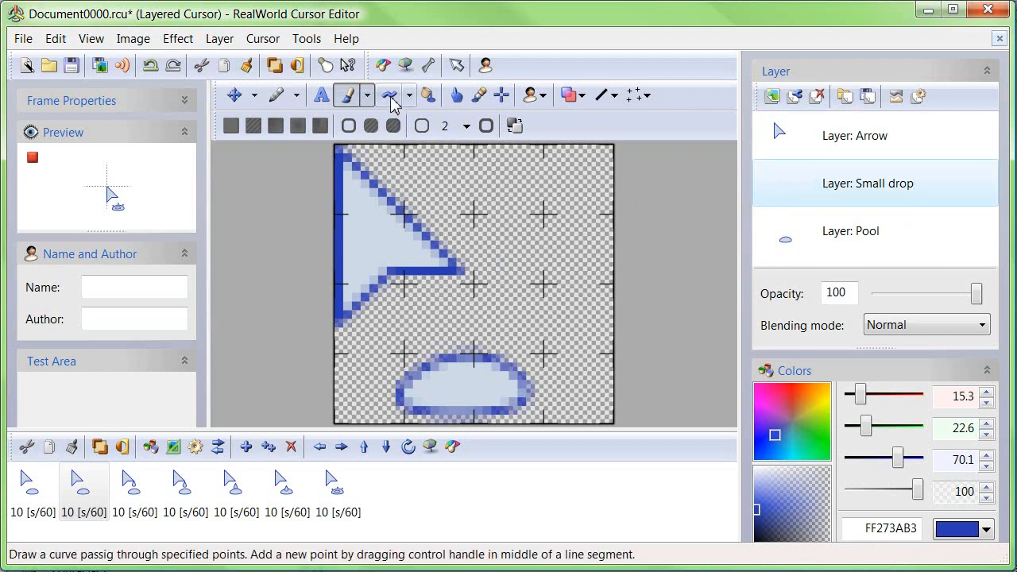
- Outline a small drop at the arrow tip with the curve tool and fill it light blue
click(388, 95)
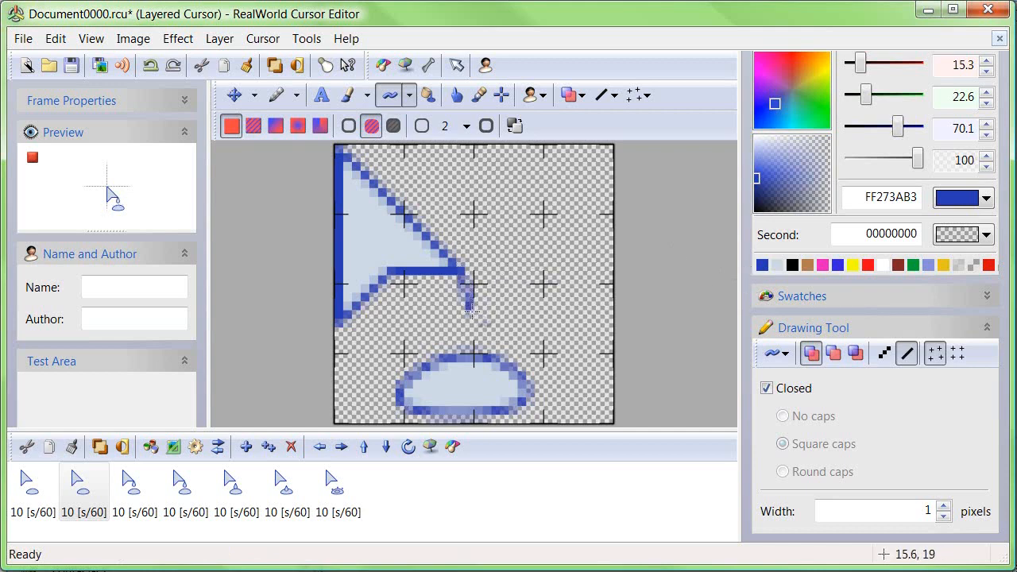
click(766, 388)
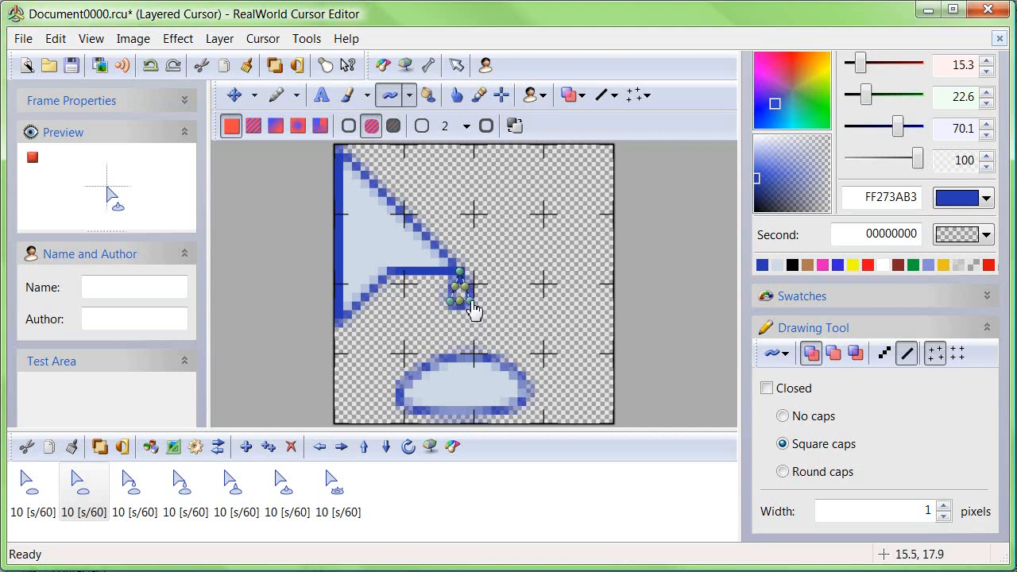
mouse_move(474, 312)
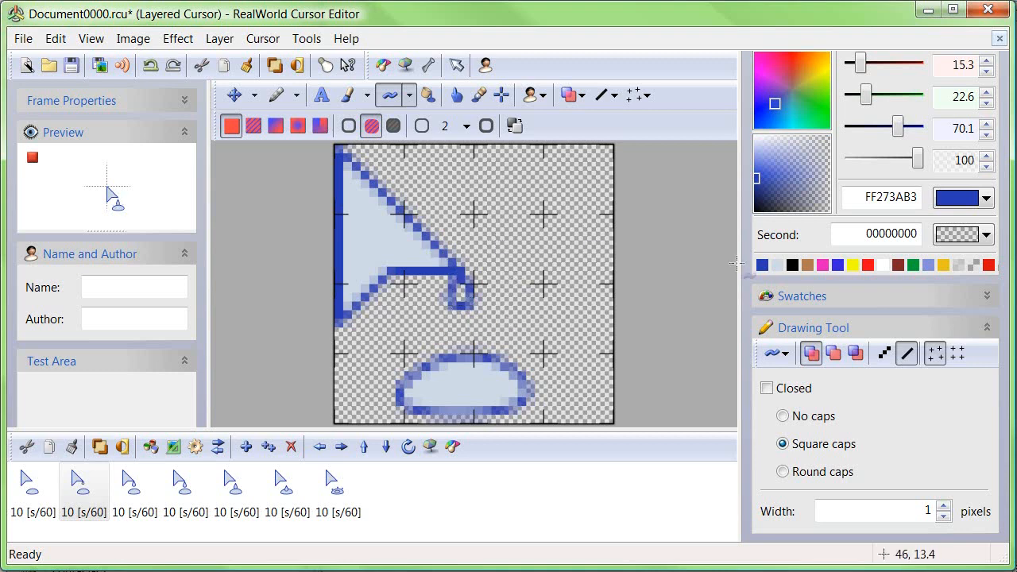
click(570, 96)
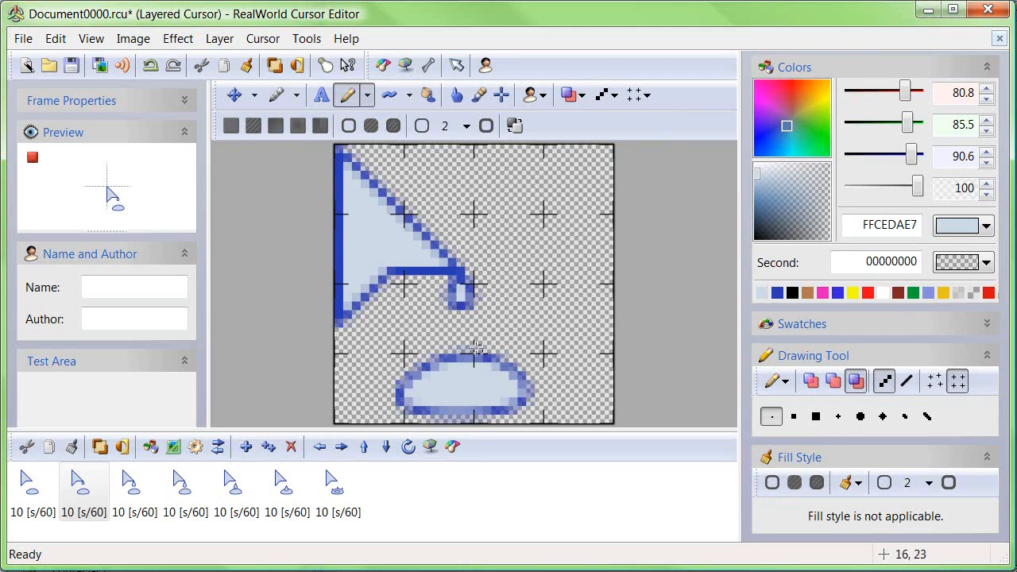
mouse_move(261, 281)
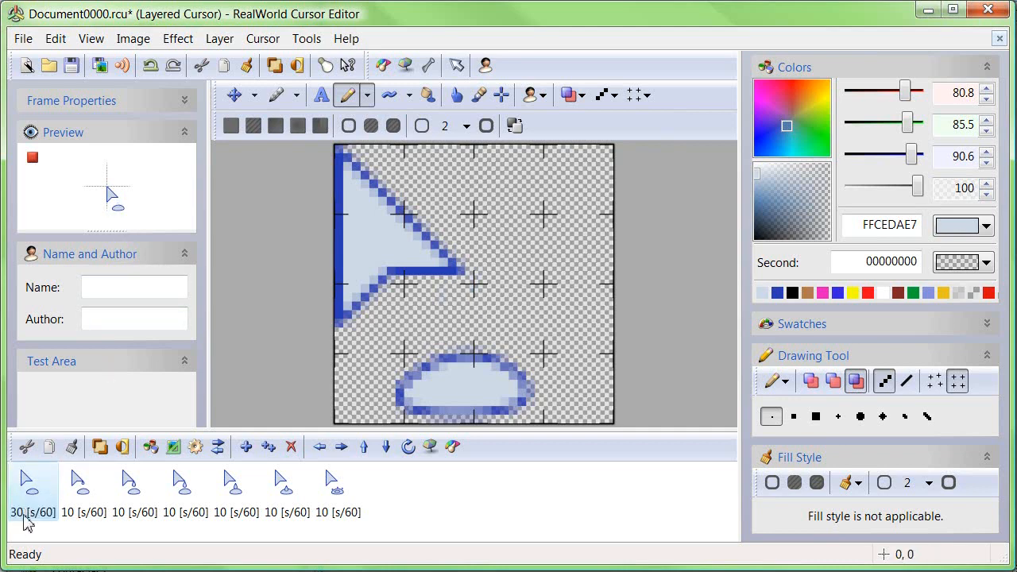
mouse_move(56, 534)
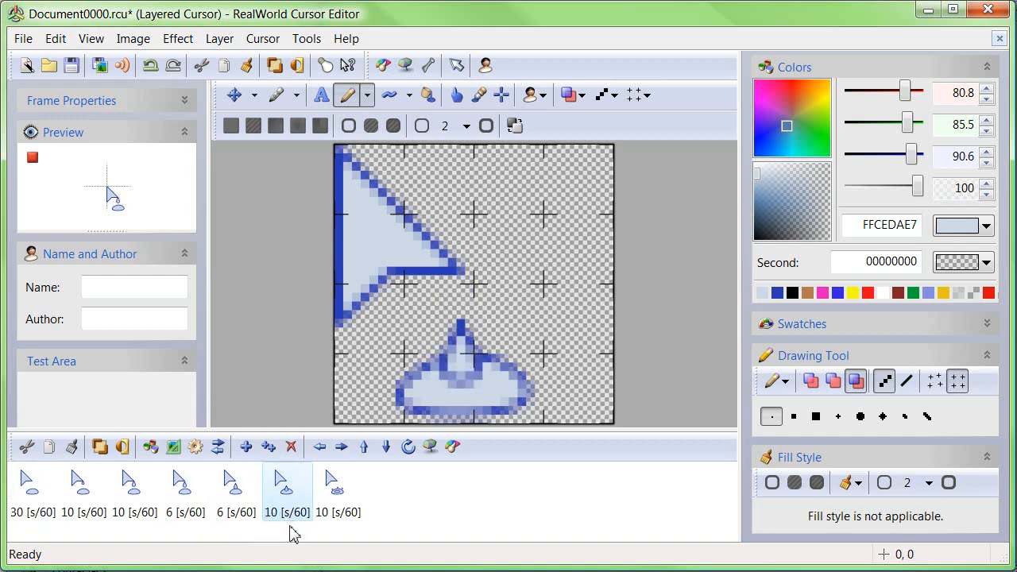
- Set the frame delays to 30, 10, 10, 6, 6, 6 and 12 sixtieths of a second
click(337, 485)
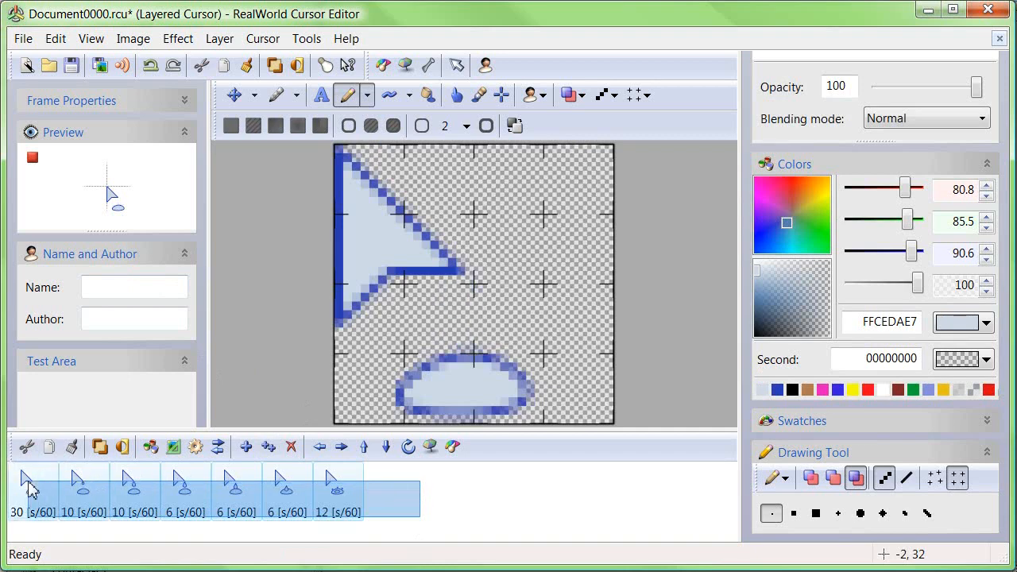
click(287, 484)
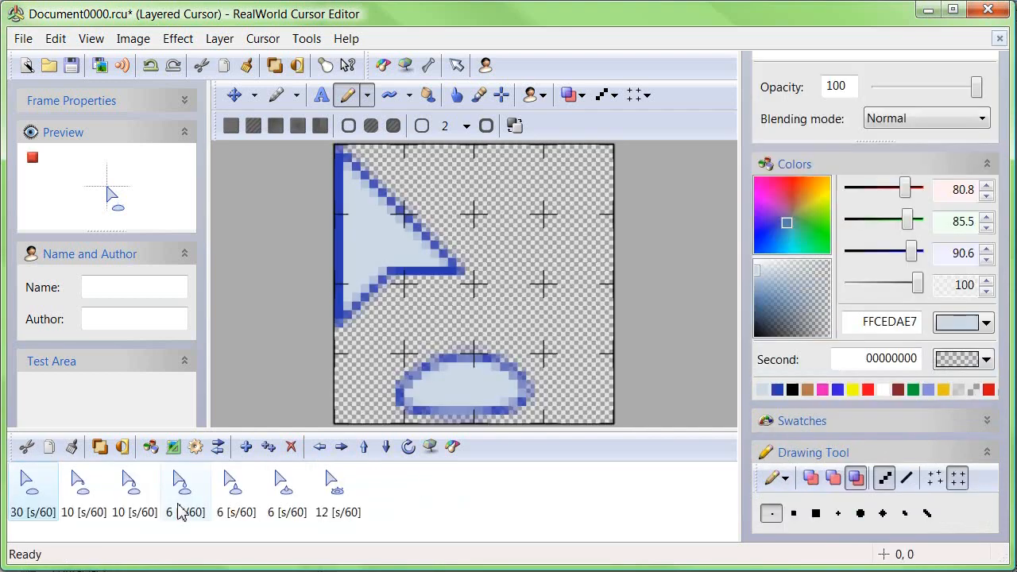
mouse_move(111, 140)
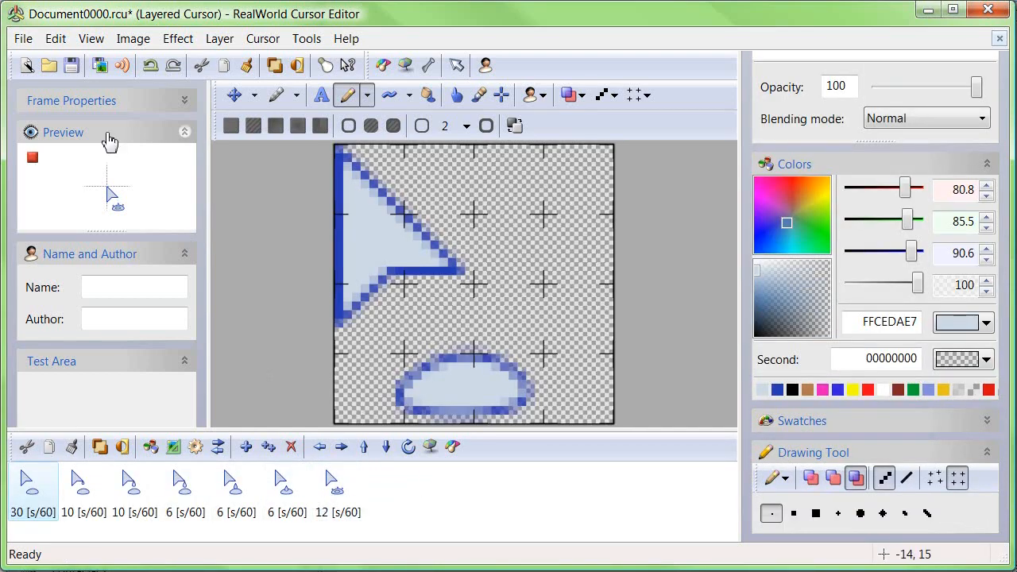
- Save the cursor as arrow-drop with the Animated cursor files type, producing arrow-drop.ani
click(73, 65)
text(dro.rcu)
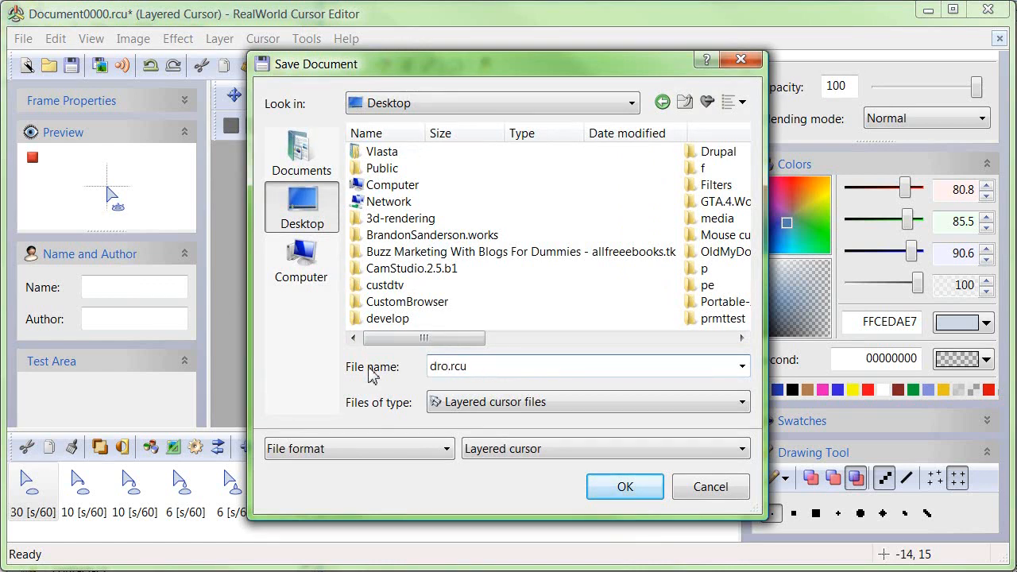
text(adrop.rcu)
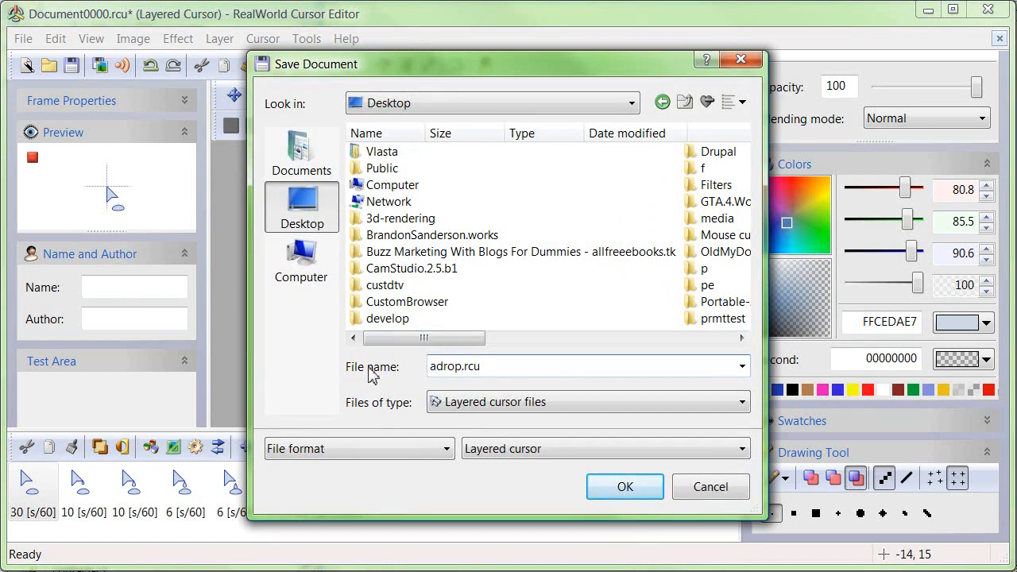
text(arrow-drop.rcu)
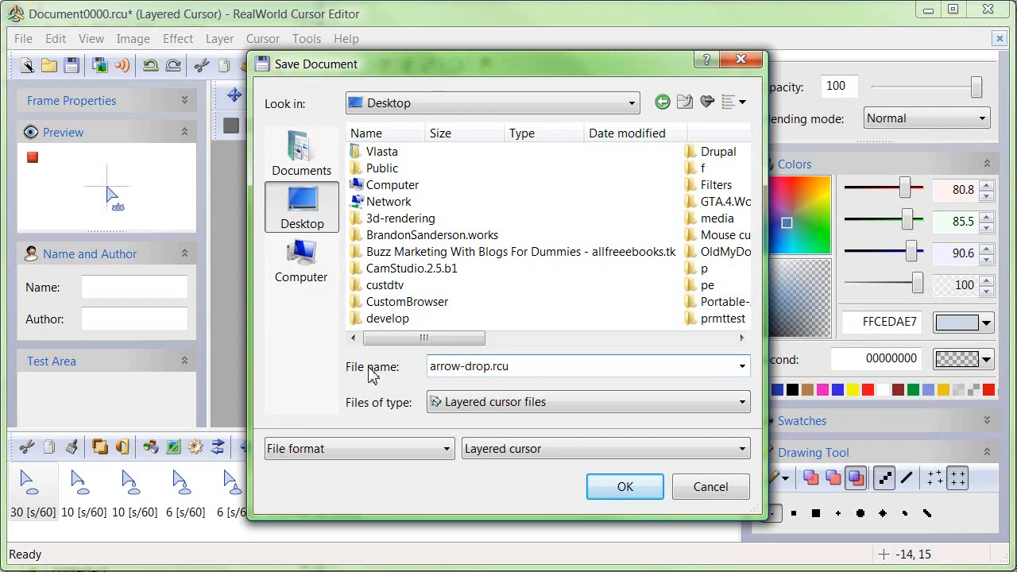
mouse_move(524, 400)
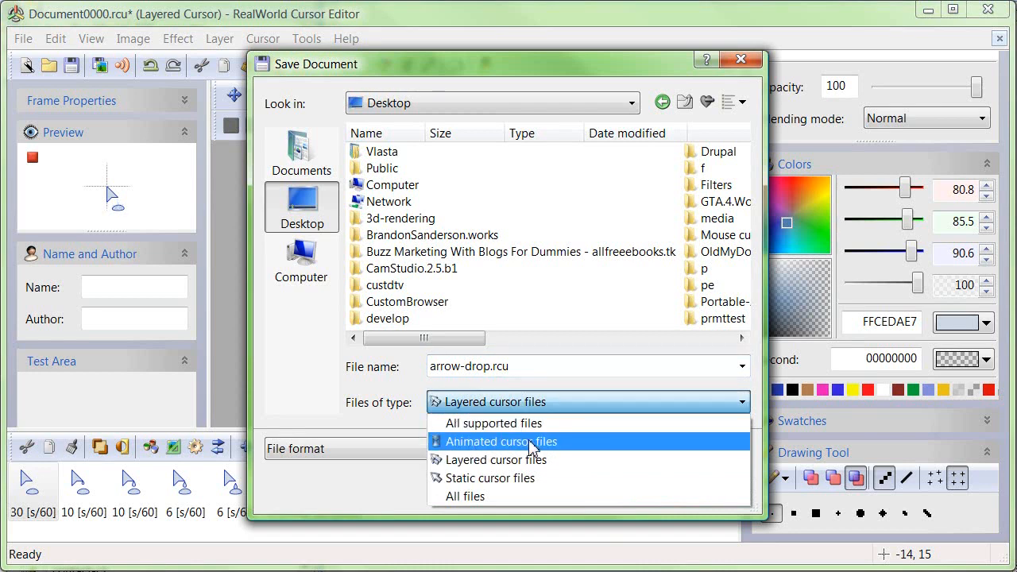
click(496, 459)
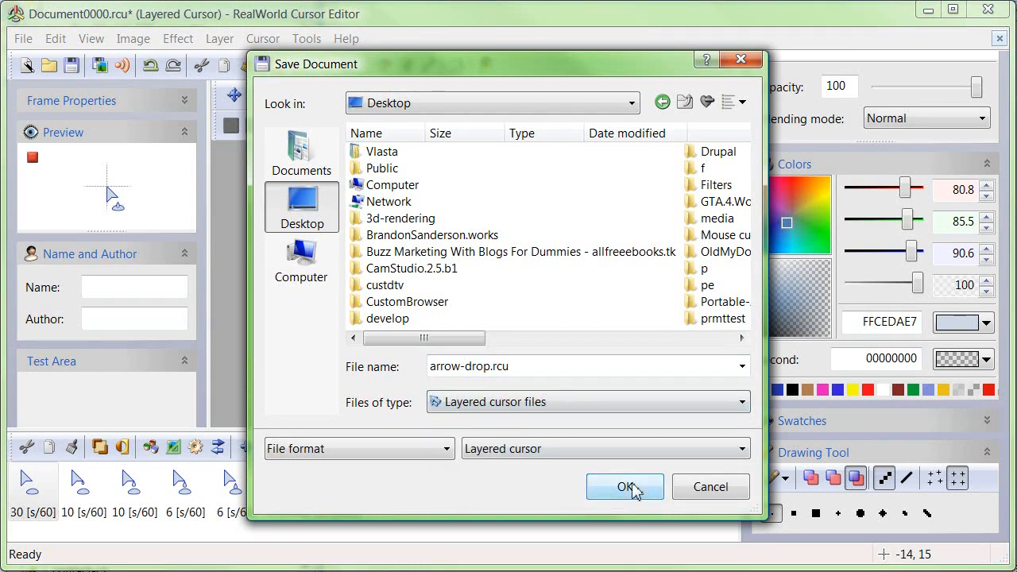
mouse_move(605, 413)
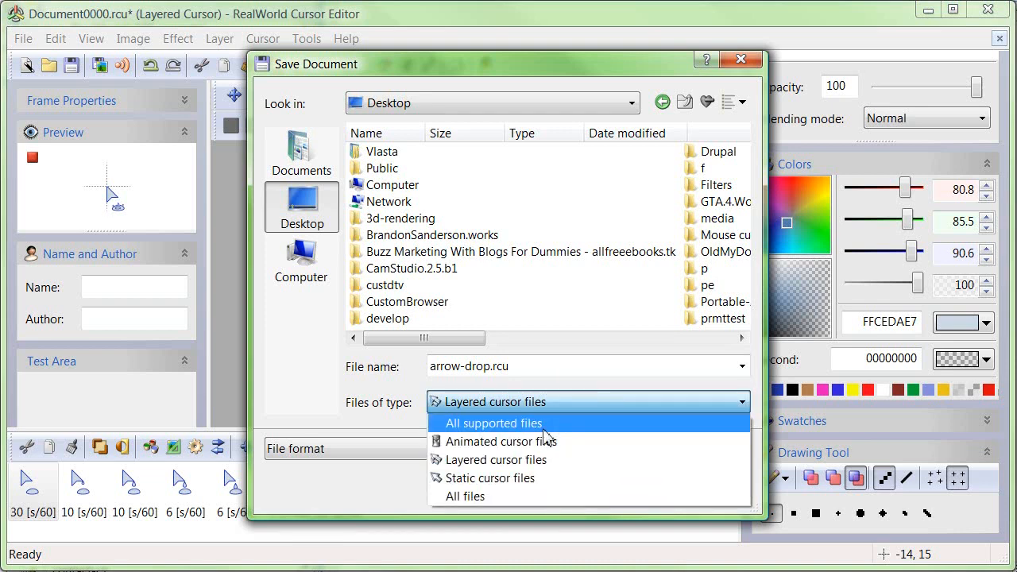
mouse_move(528, 445)
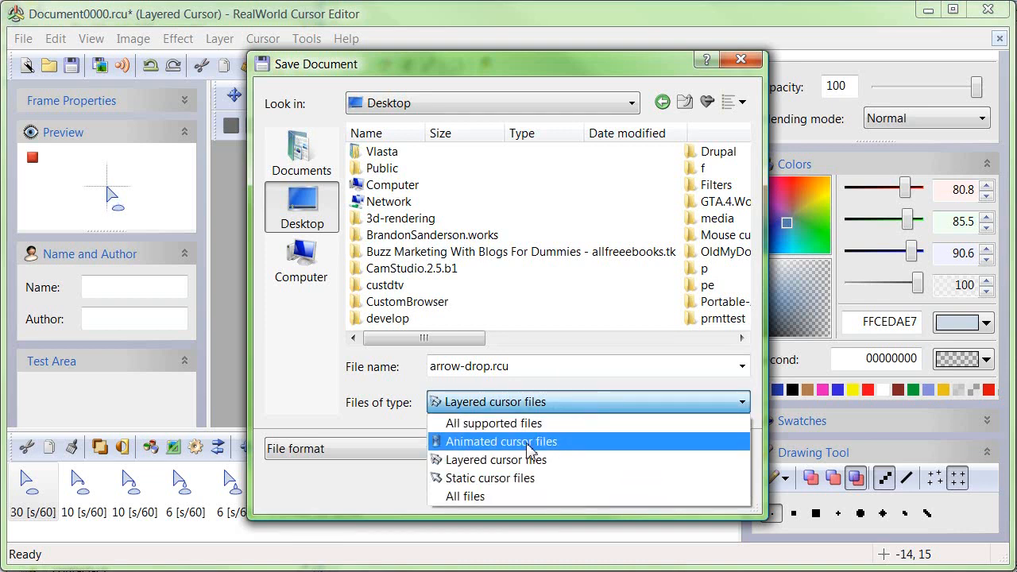
click(503, 442)
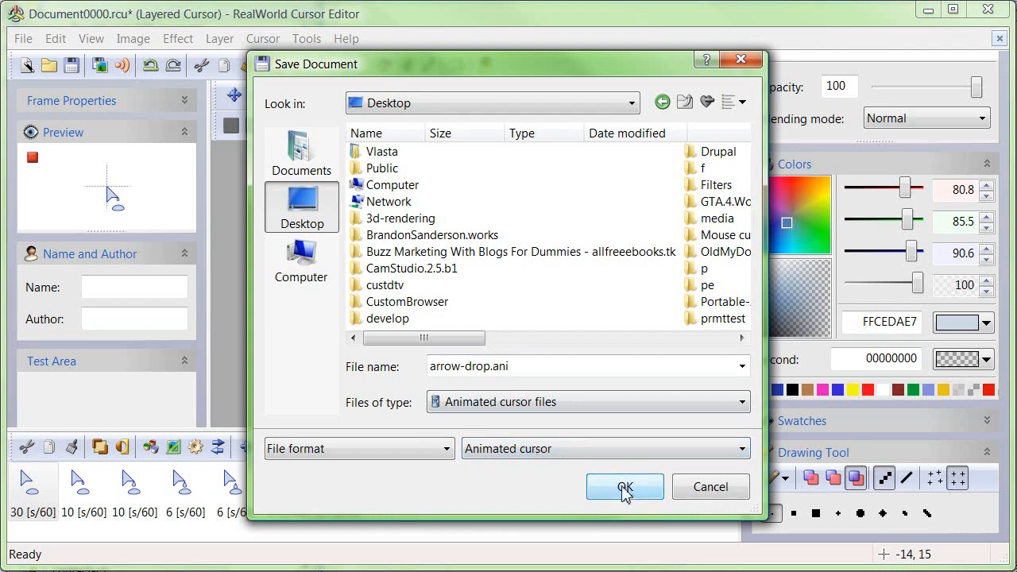
click(625, 486)
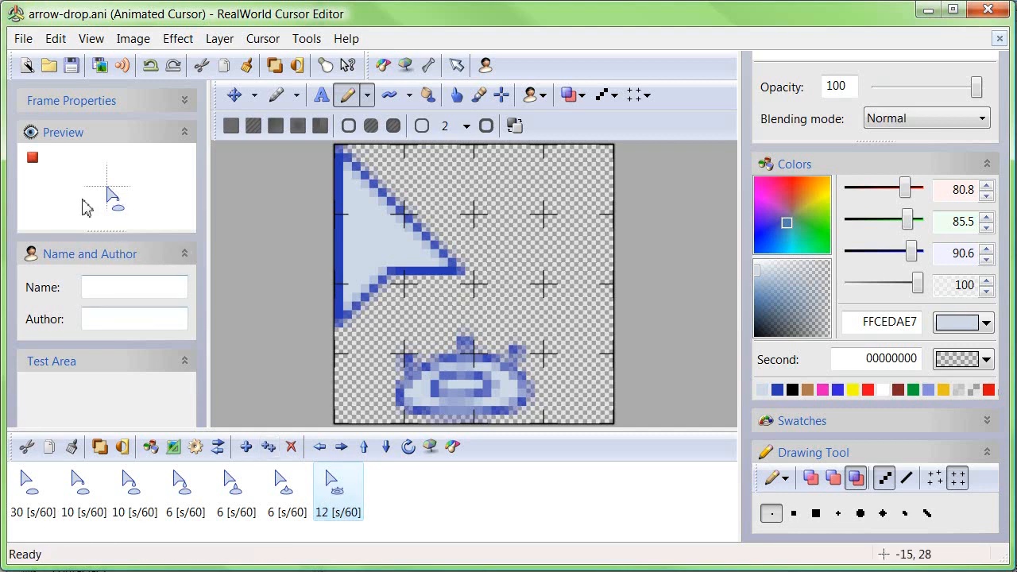
mouse_move(108, 199)
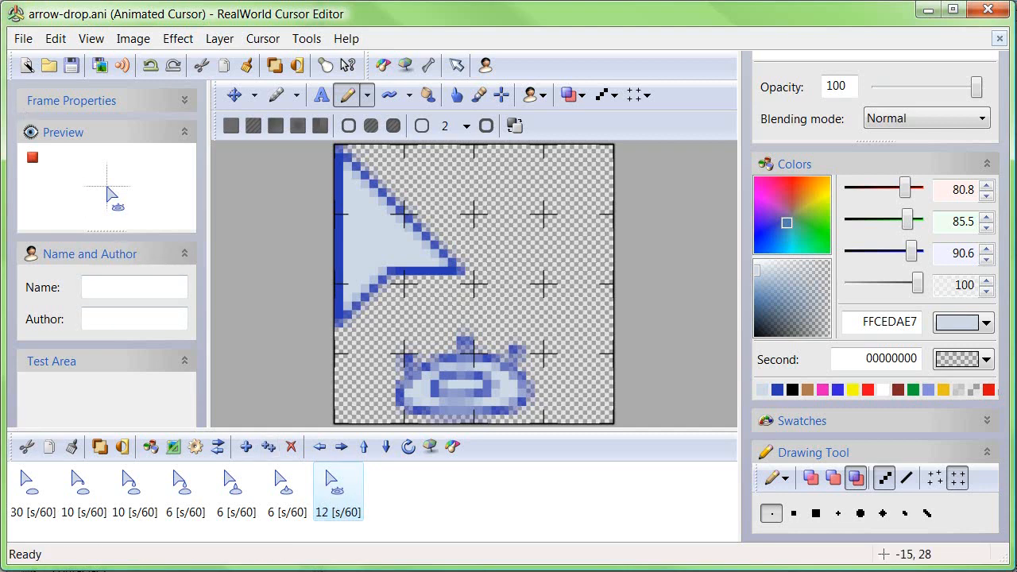